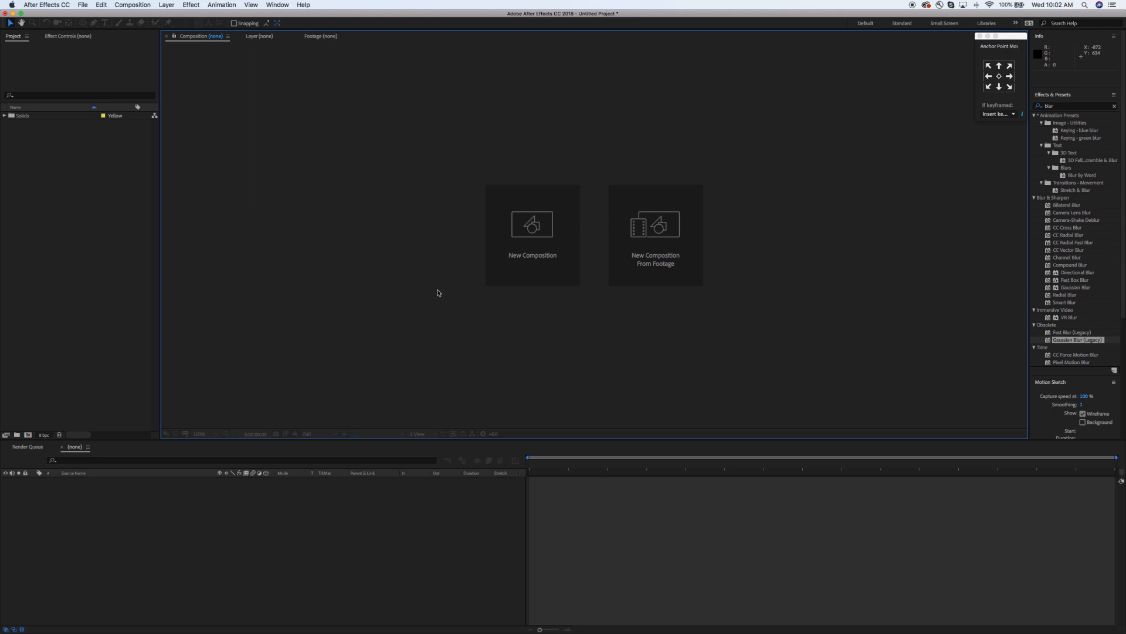
# Create a new 1920×1080 composition named Fuse
pyautogui.click(532, 223)
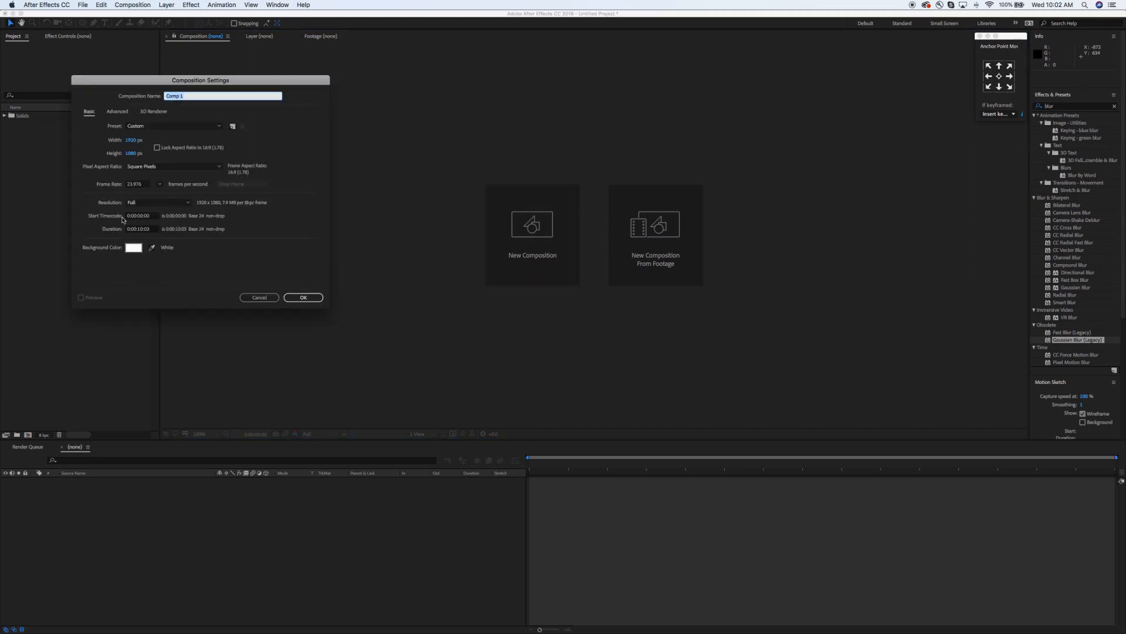
pyautogui.write('Fuse')
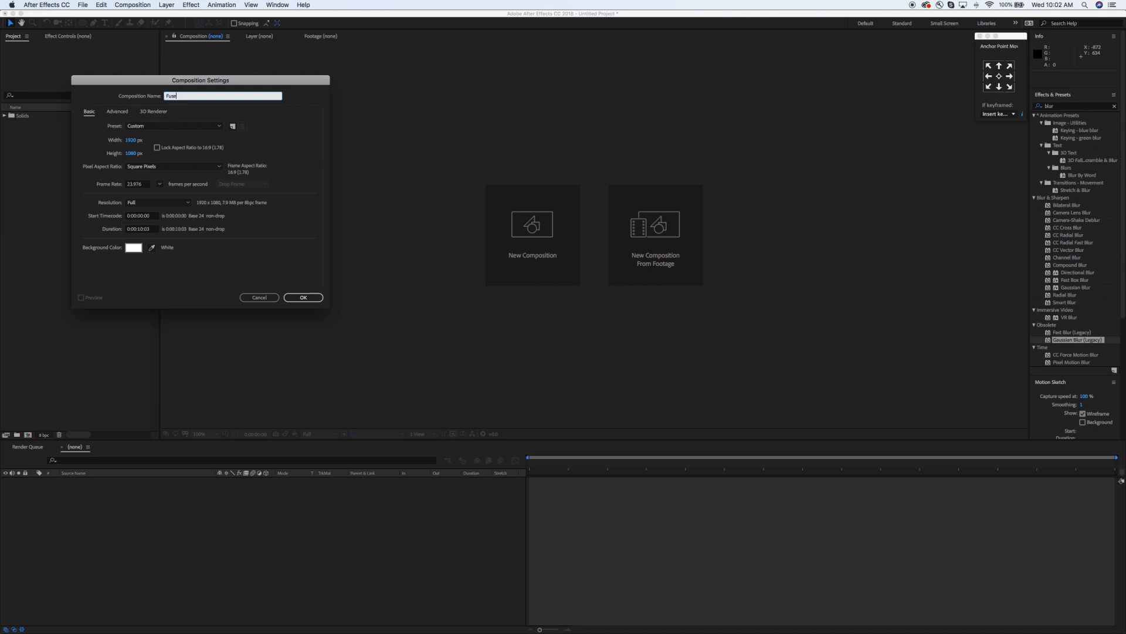
pyautogui.click(303, 297)
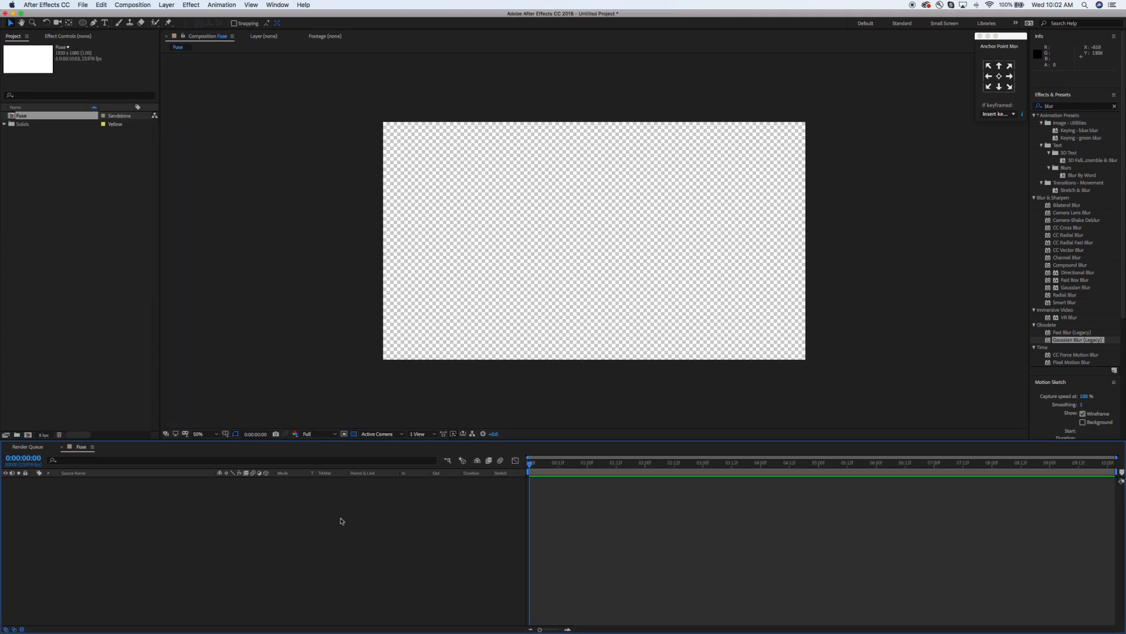
# Add a full-frame light blue solid layer as the background
pyautogui.click(165, 5)
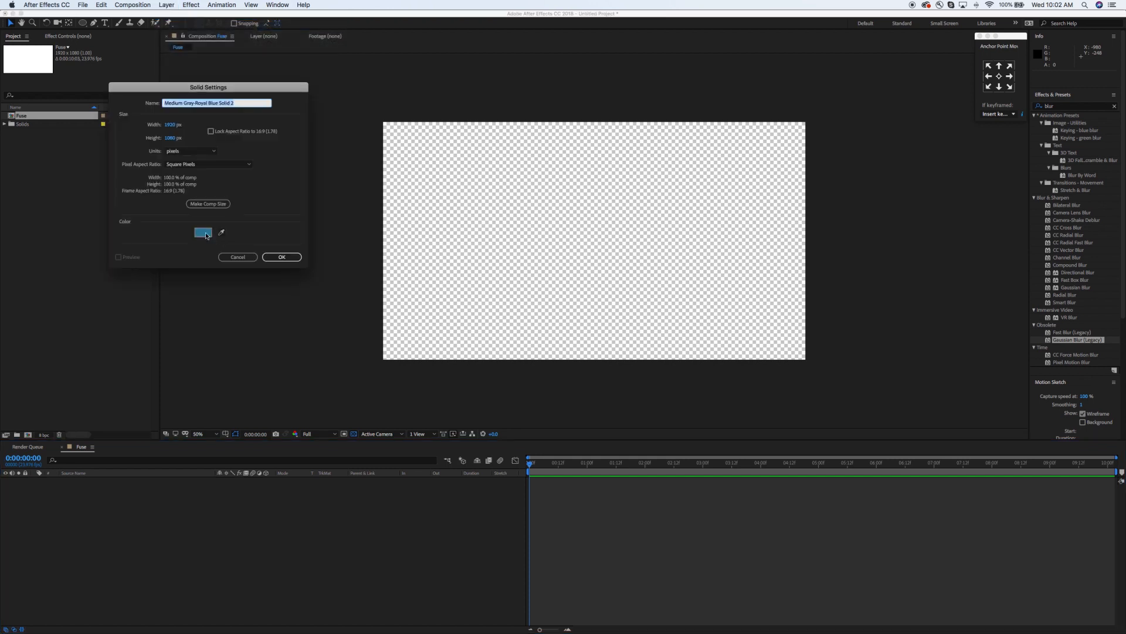
pyautogui.click(203, 233)
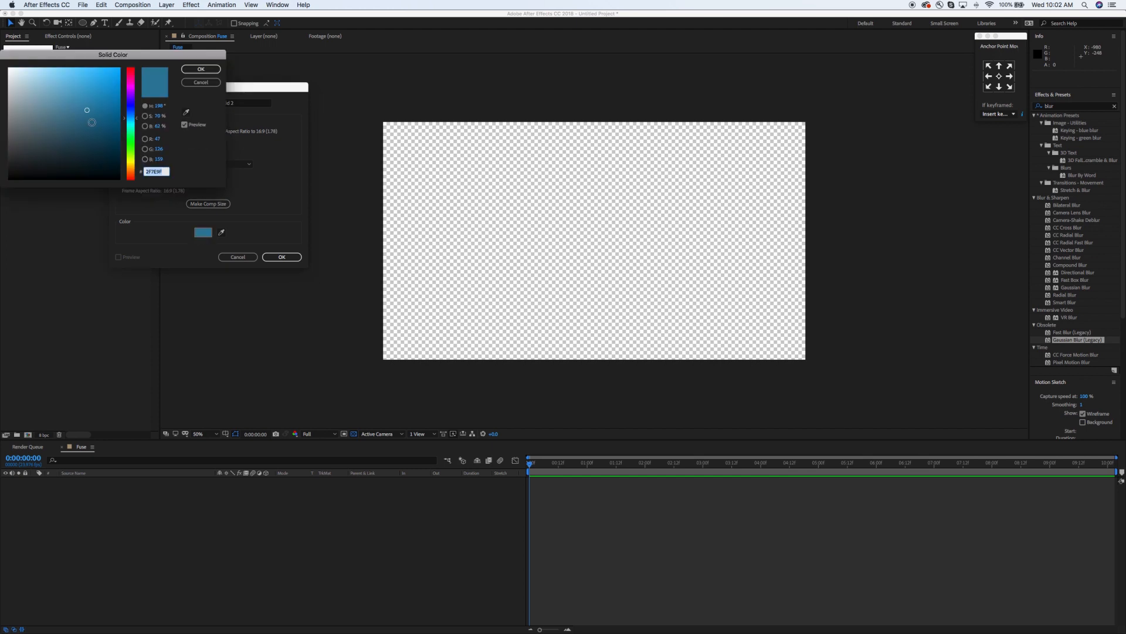
pyautogui.click(71, 119)
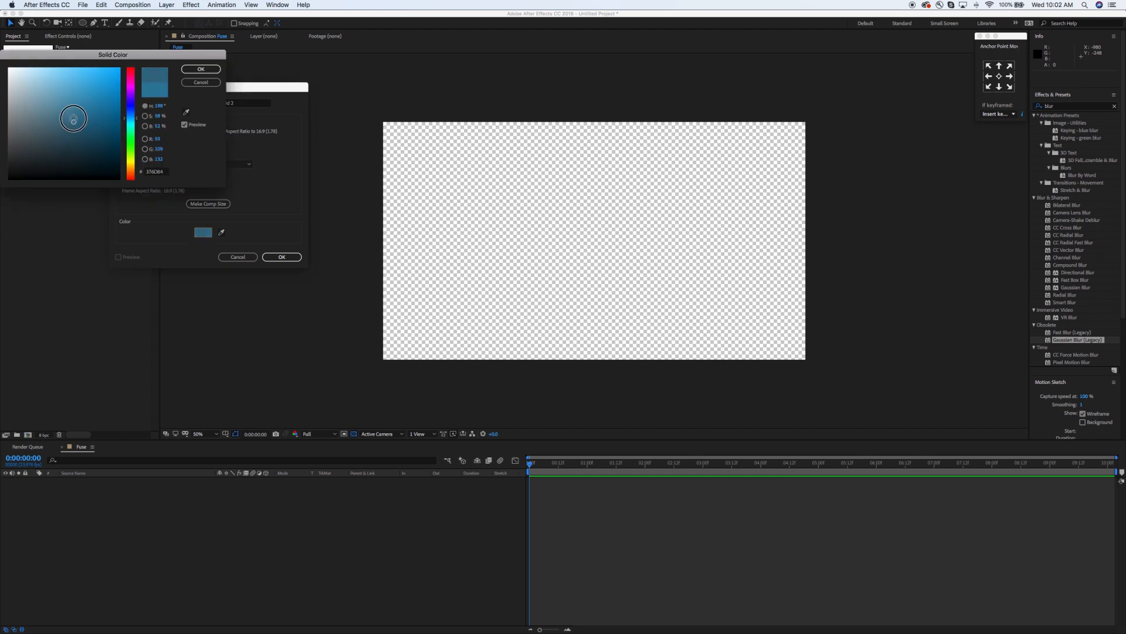
pyautogui.click(59, 92)
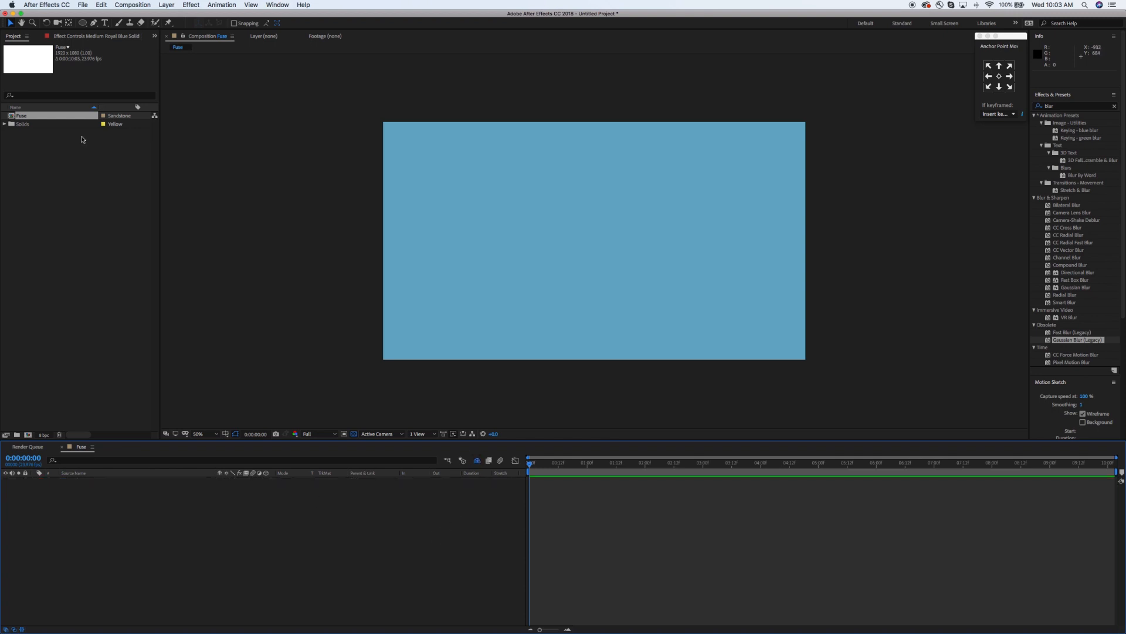
# Add an empty shape layer and draw a five-section wavy Pen path across the lower half
pyautogui.click(166, 5)
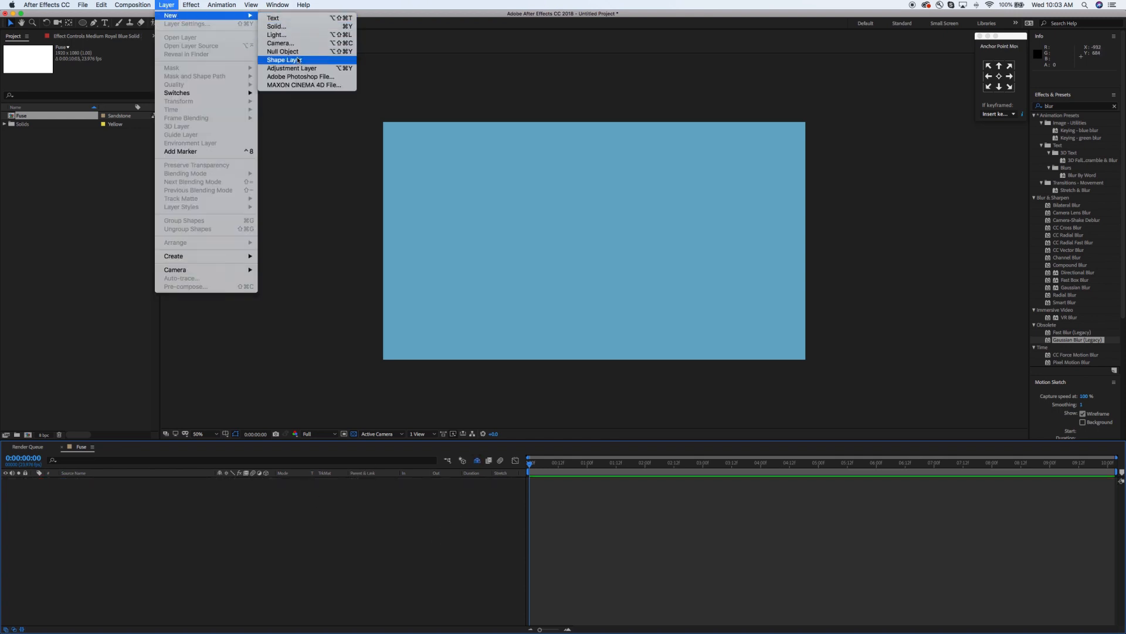
pyautogui.click(283, 60)
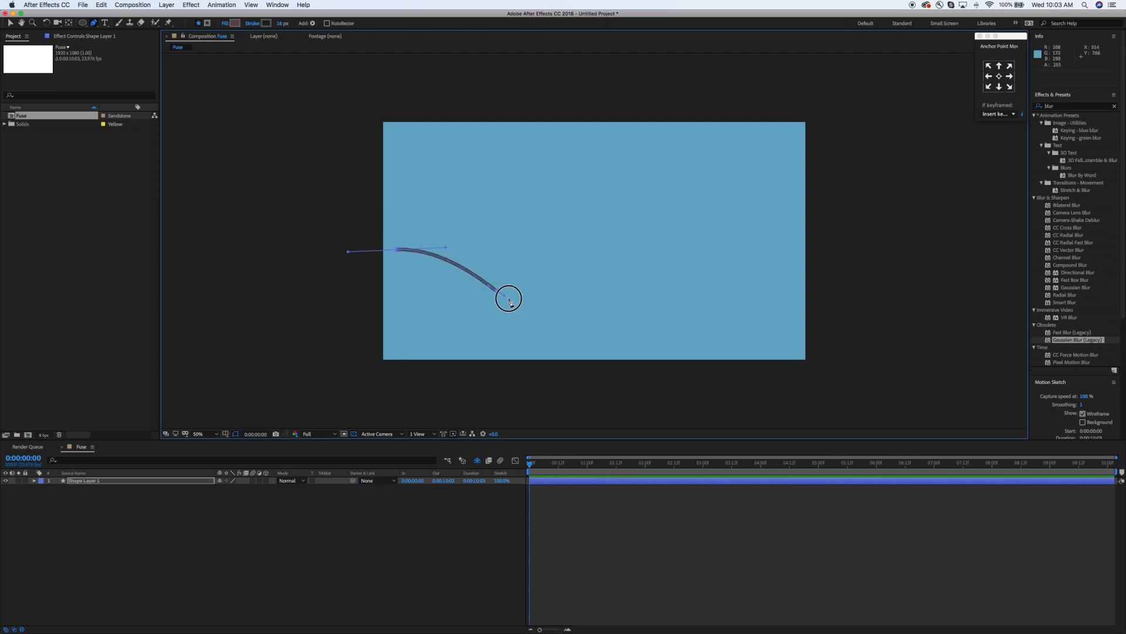
pyautogui.moveTo(508, 298); pyautogui.dragTo(642, 281)
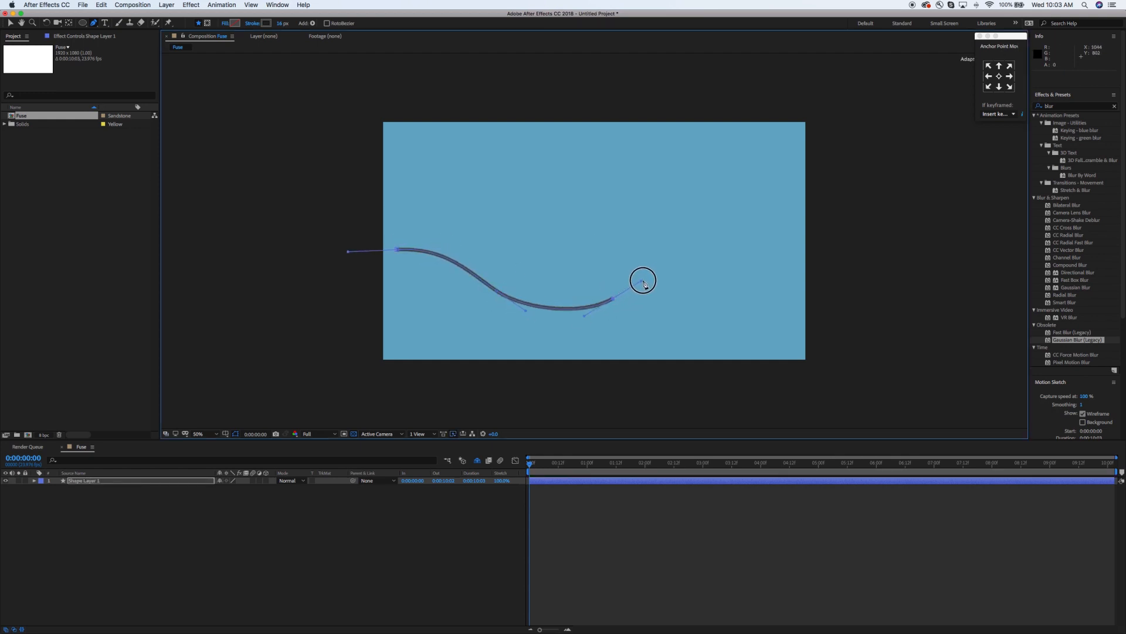
pyautogui.moveTo(643, 280); pyautogui.dragTo(732, 227)
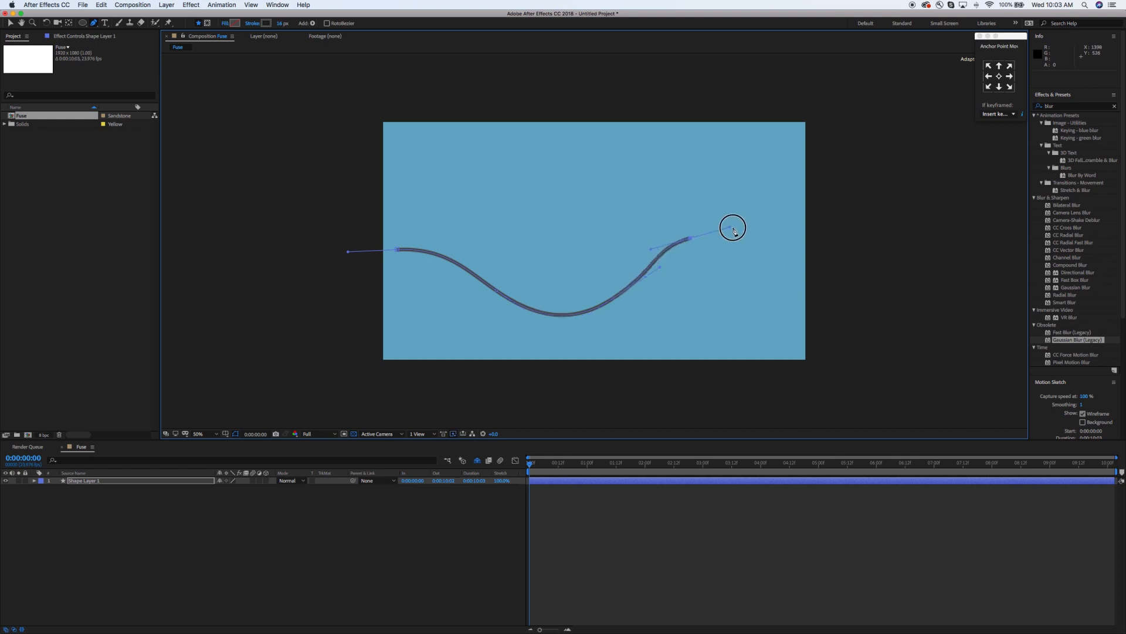
pyautogui.moveTo(733, 229); pyautogui.dragTo(779, 296)
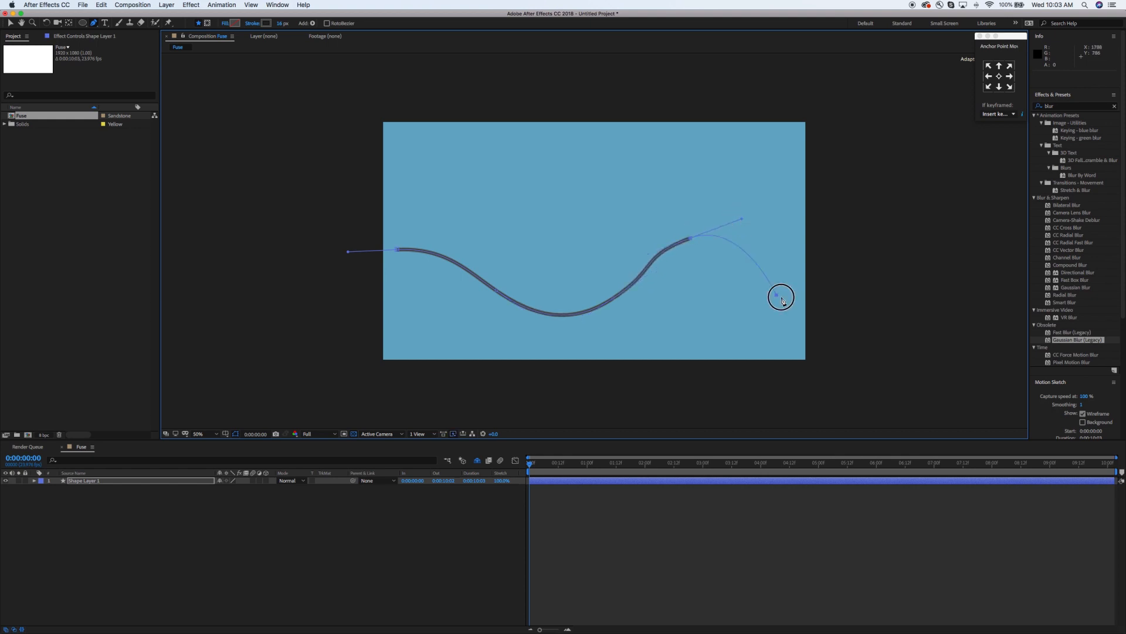
pyautogui.moveTo(776, 297); pyautogui.dragTo(863, 306)
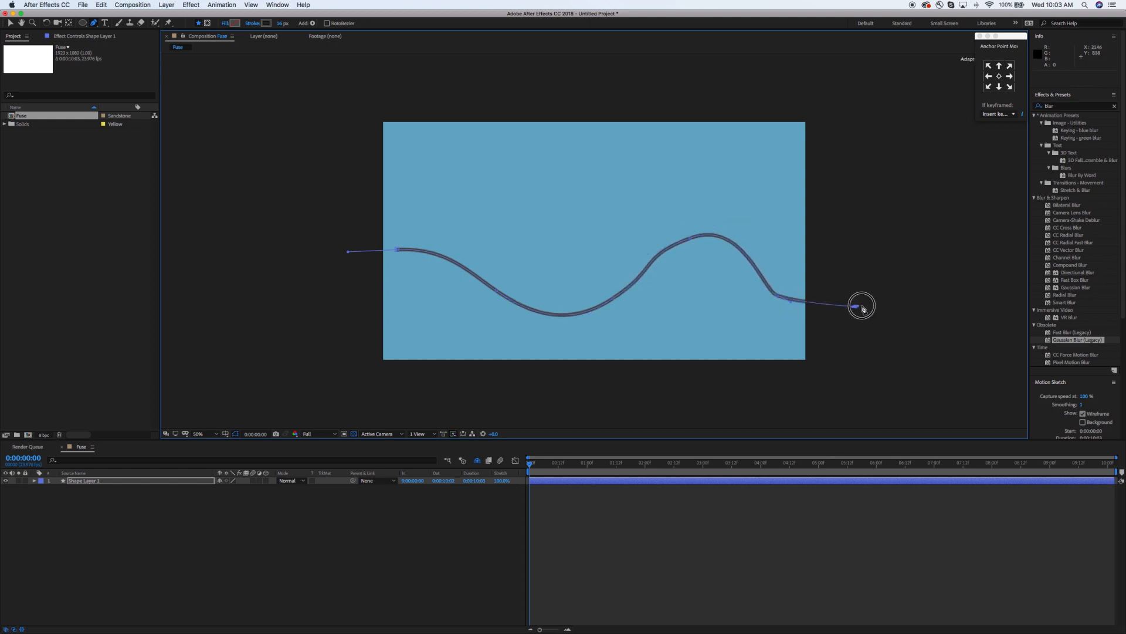
pyautogui.moveTo(861, 305); pyautogui.dragTo(898, 271)
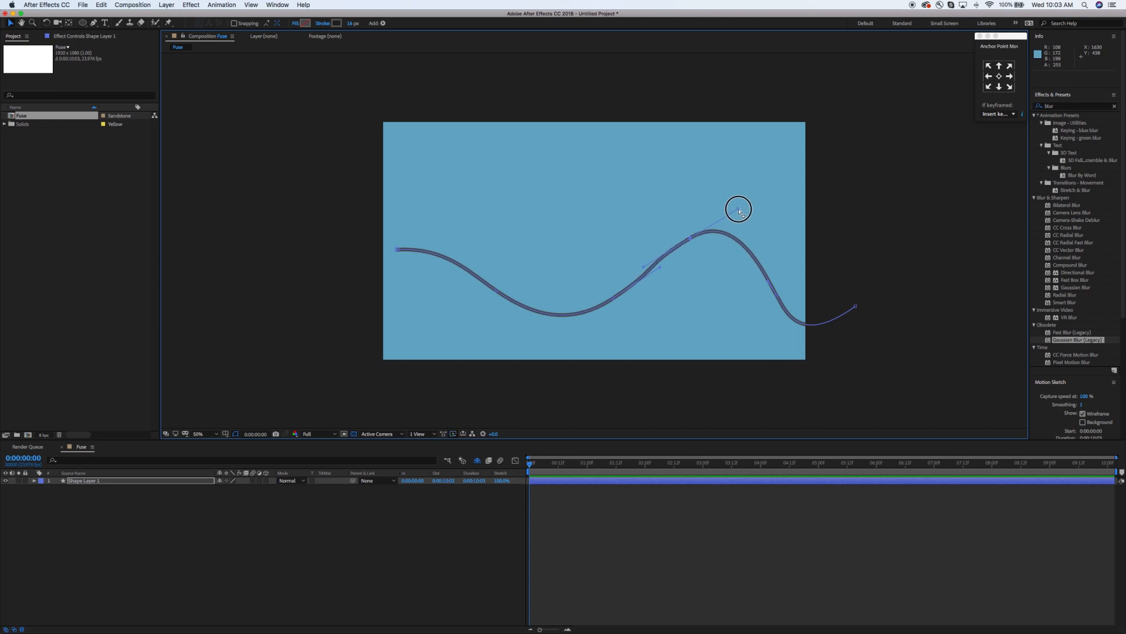
# Reshape the Bezier handles so the right-hand peak and middle form smooth waves
pyautogui.moveTo(738, 209); pyautogui.dragTo(690, 251)
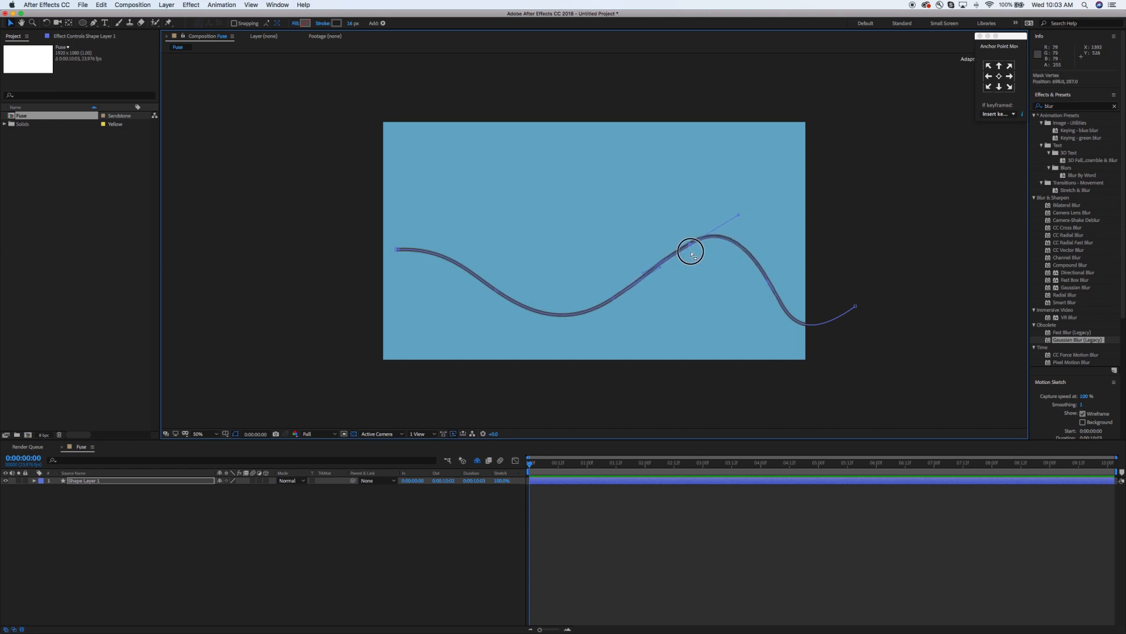
pyautogui.moveTo(690, 252); pyautogui.dragTo(660, 277)
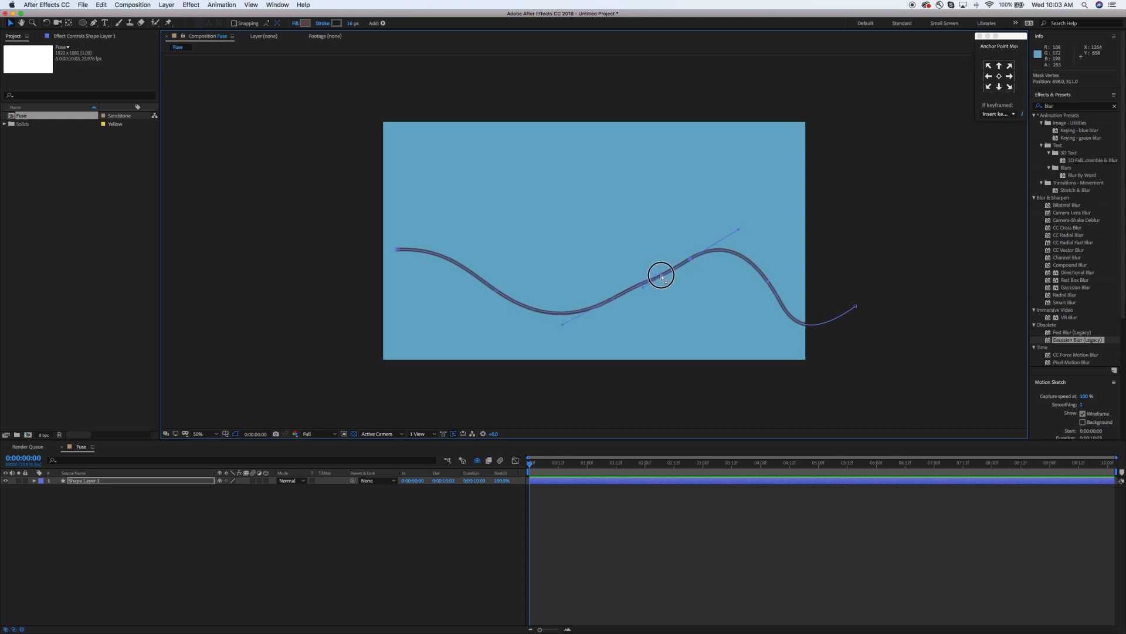
pyautogui.moveTo(660, 277); pyautogui.dragTo(692, 264)
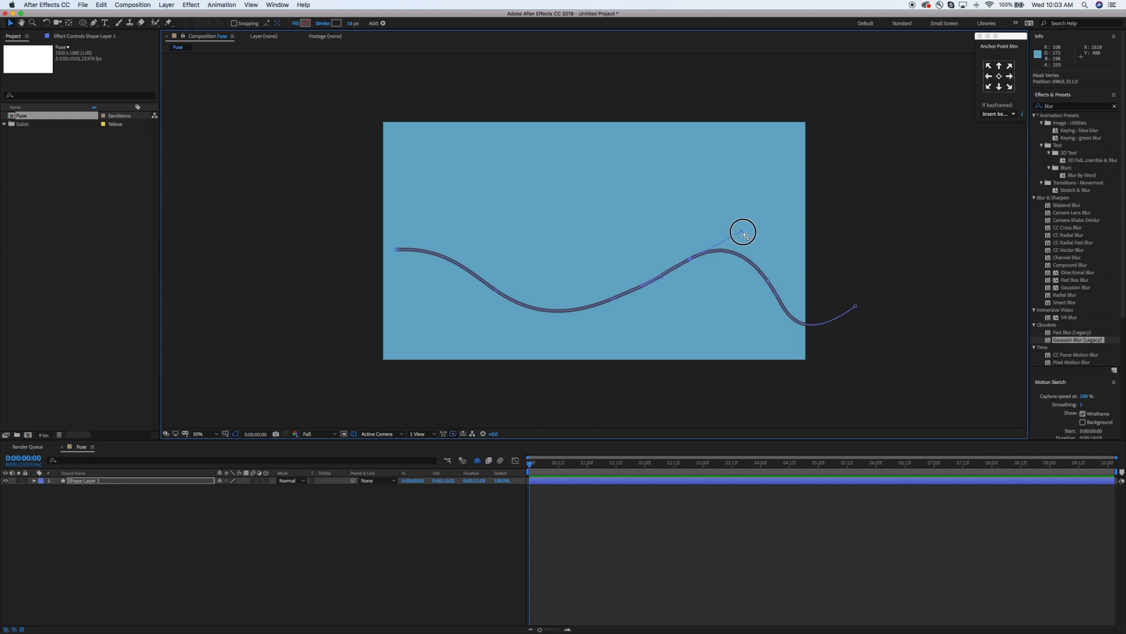
pyautogui.moveTo(743, 231); pyautogui.dragTo(656, 279)
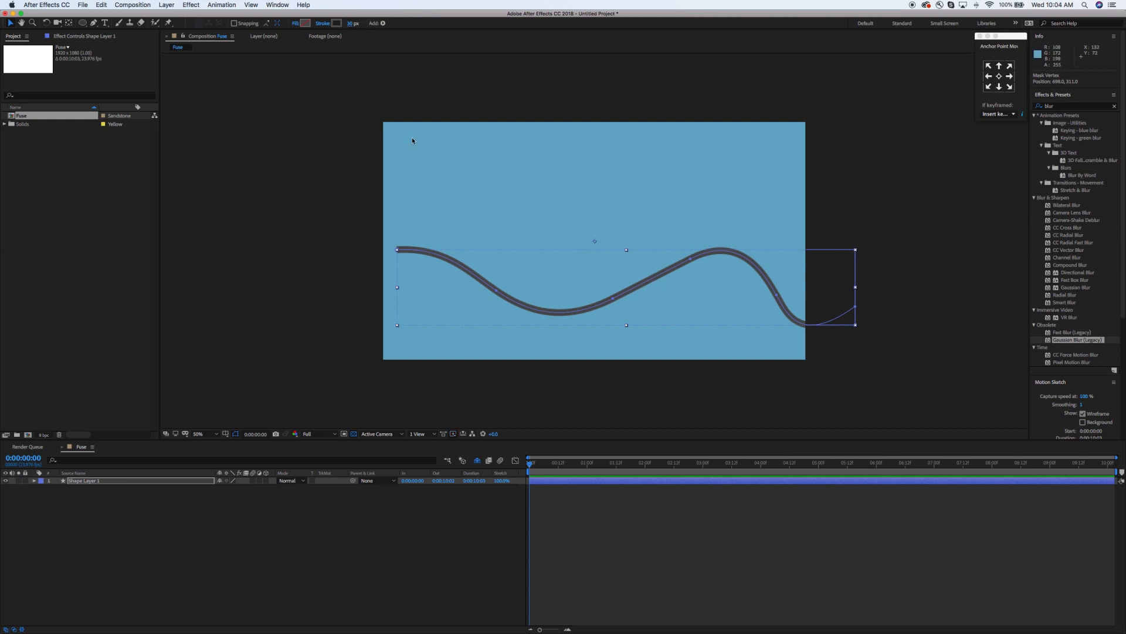
# Give the wave a thick grey stroke and rename its layer fuse_base
pyautogui.click(337, 23)
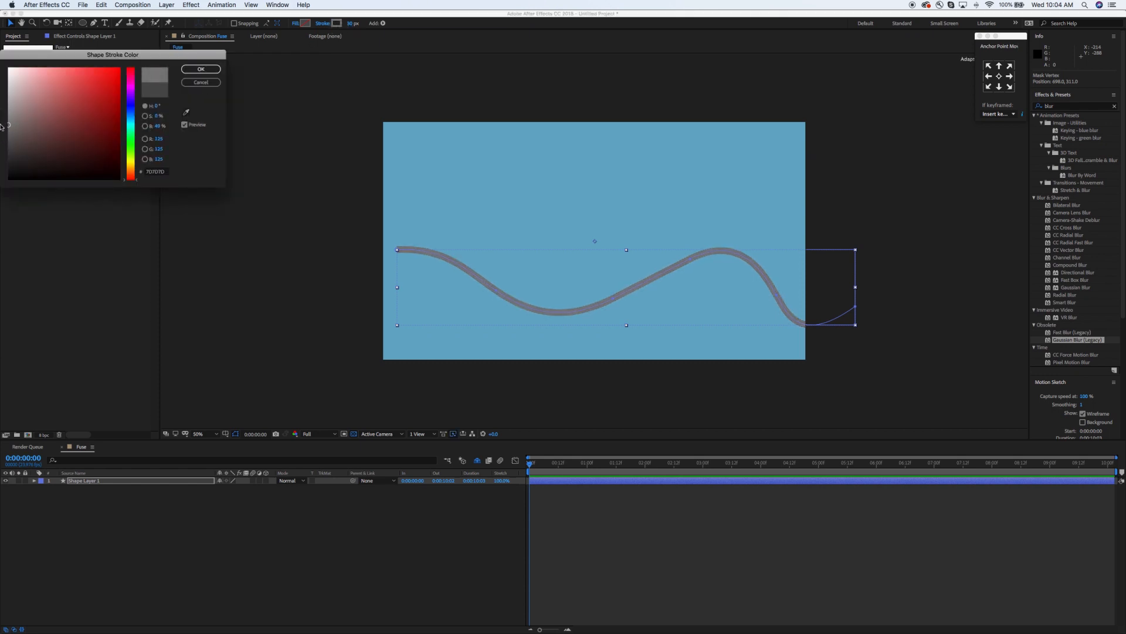
pyautogui.click(200, 82)
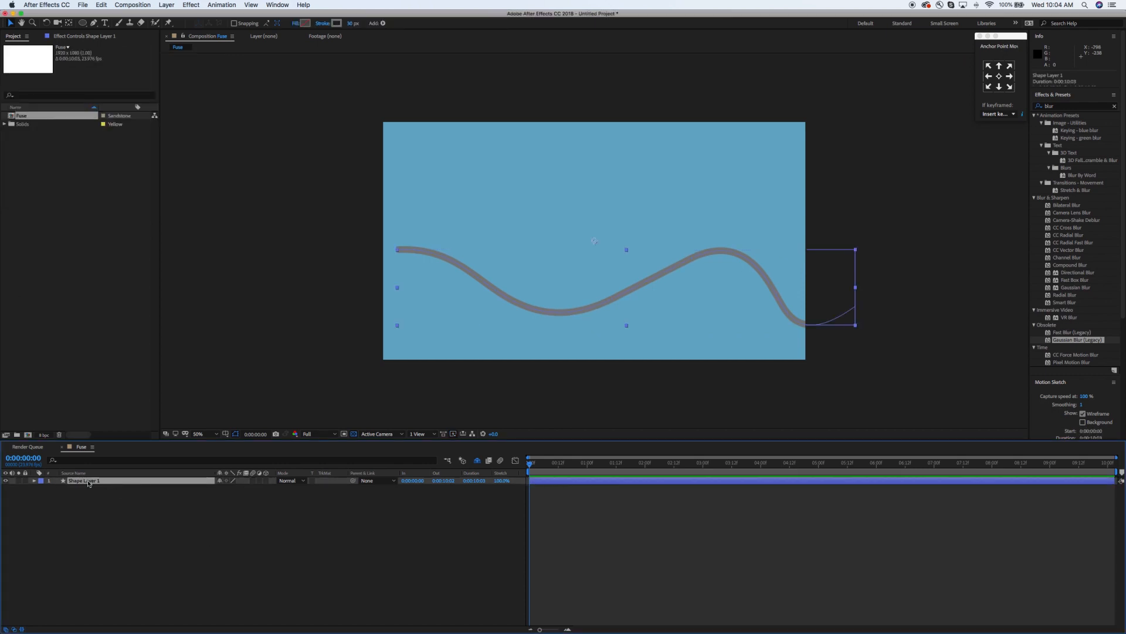
pyautogui.doubleClick(83, 480)
pyautogui.write('fuse_base')
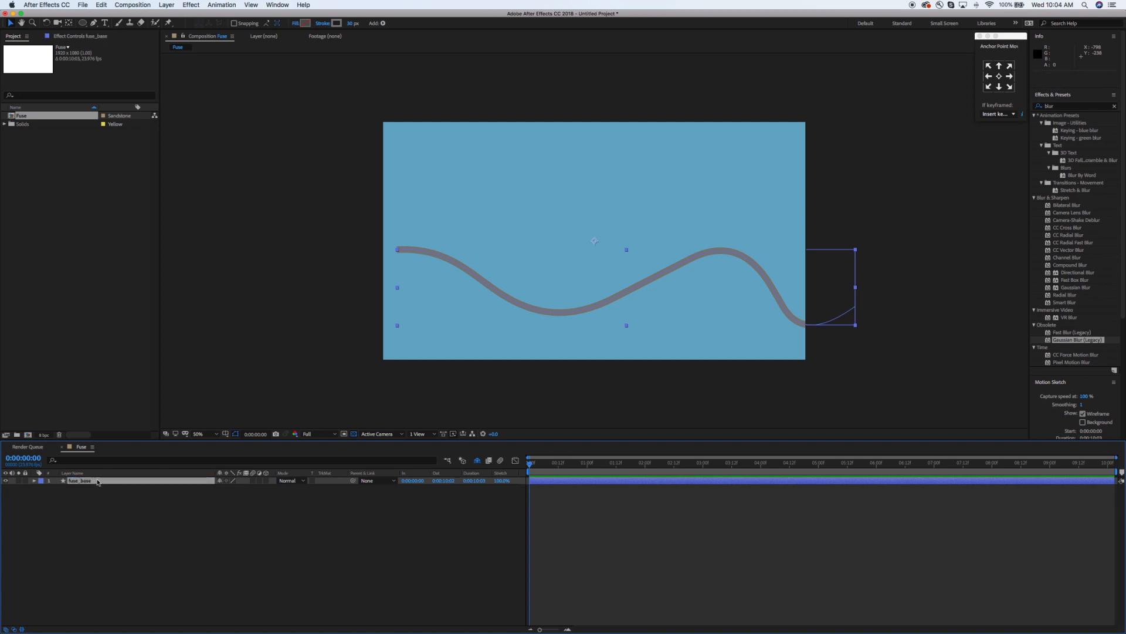
pyautogui.click(33, 481)
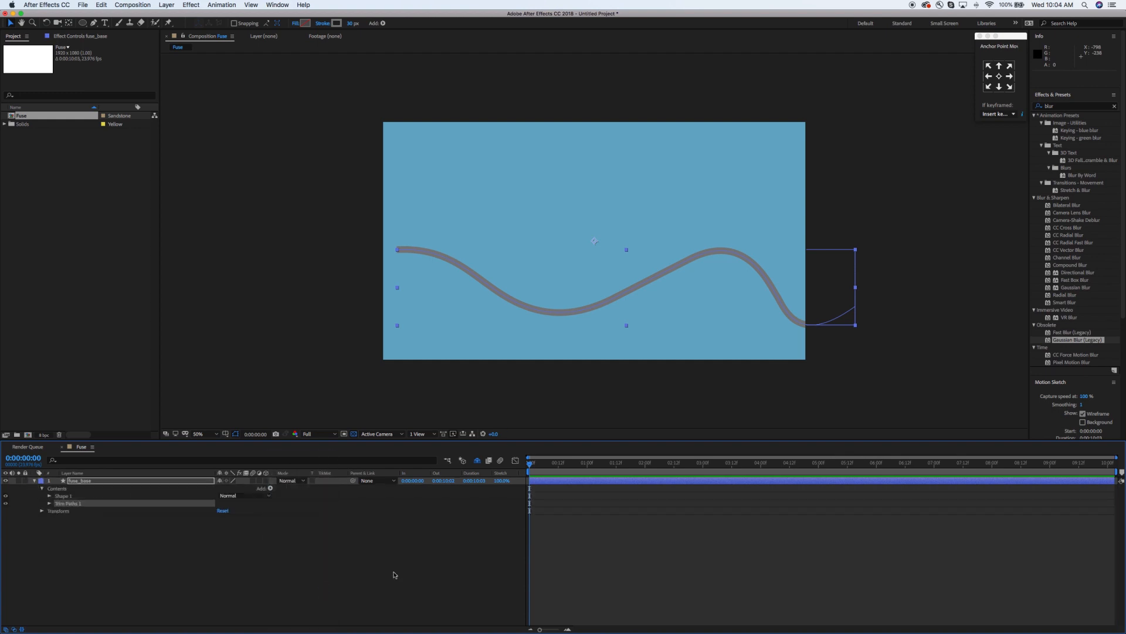
# Keyframe Trim Paths Start from 0% to 100% over ~4 s and set preview to Half resolution
pyautogui.moveTo(529, 465); pyautogui.dragTo(542, 466)
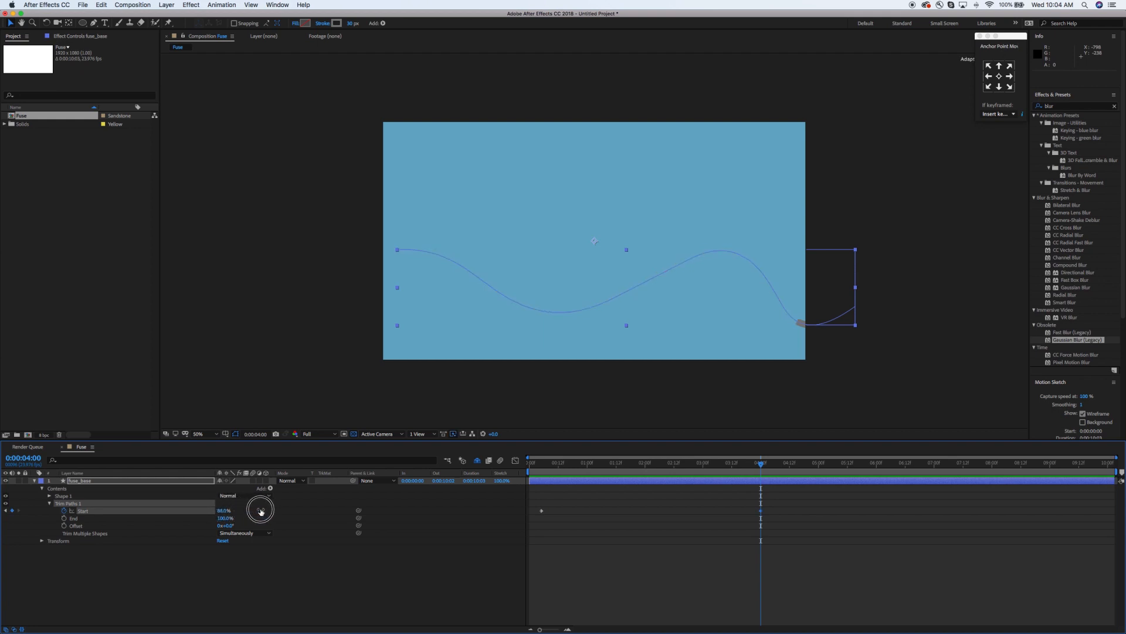
pyautogui.moveTo(260, 508); pyautogui.dragTo(256, 508)
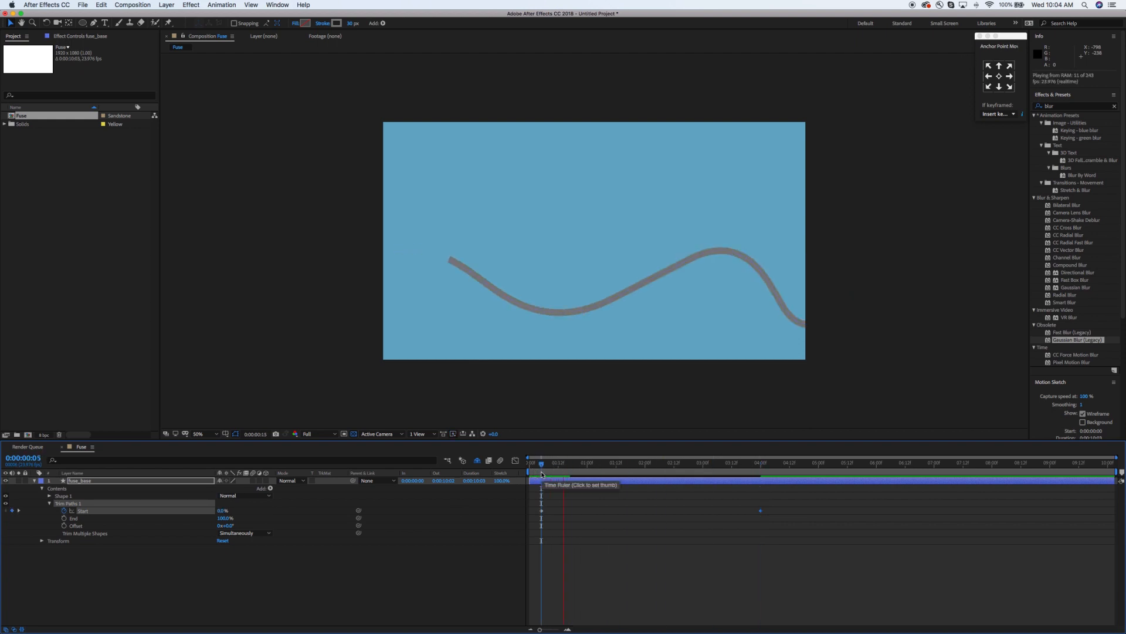
pyautogui.click(540, 473)
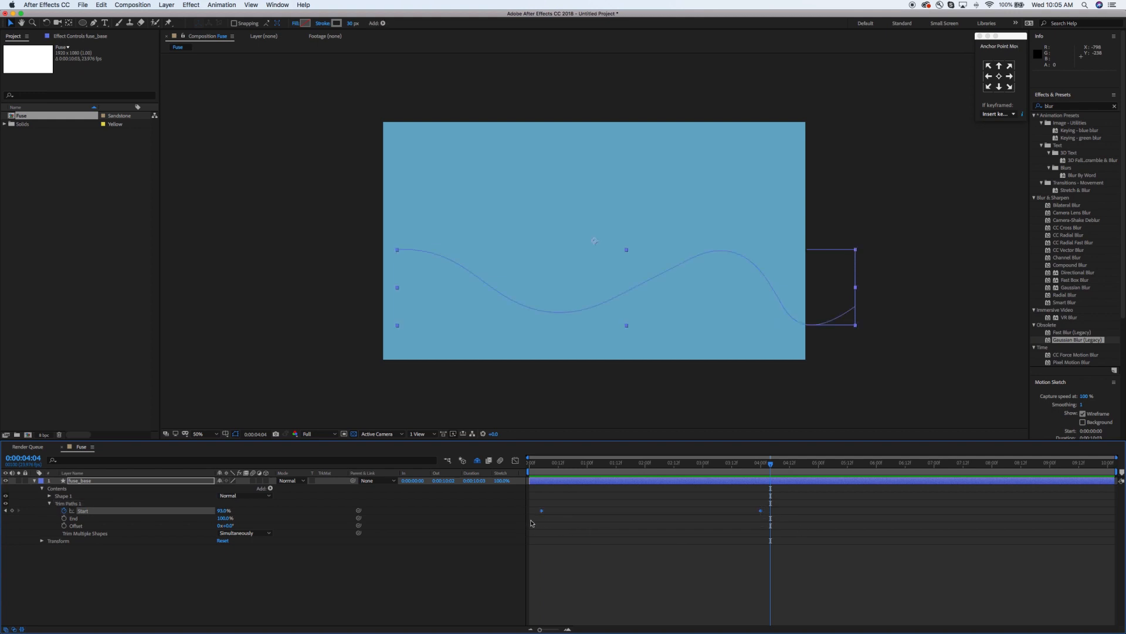
pyautogui.click(331, 433)
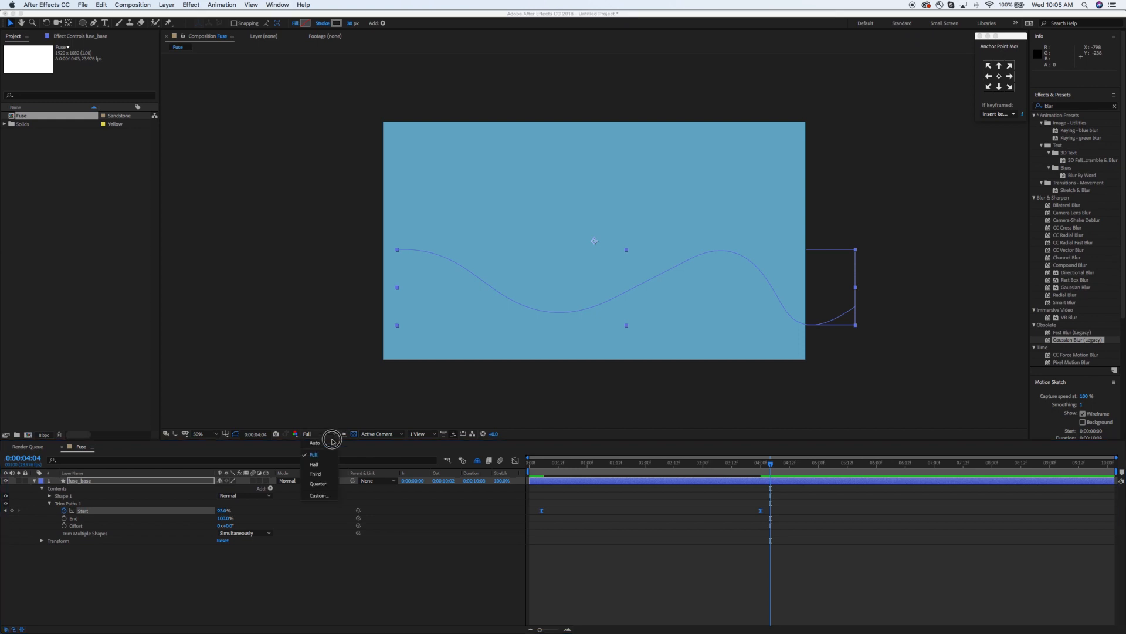
pyautogui.click(315, 464)
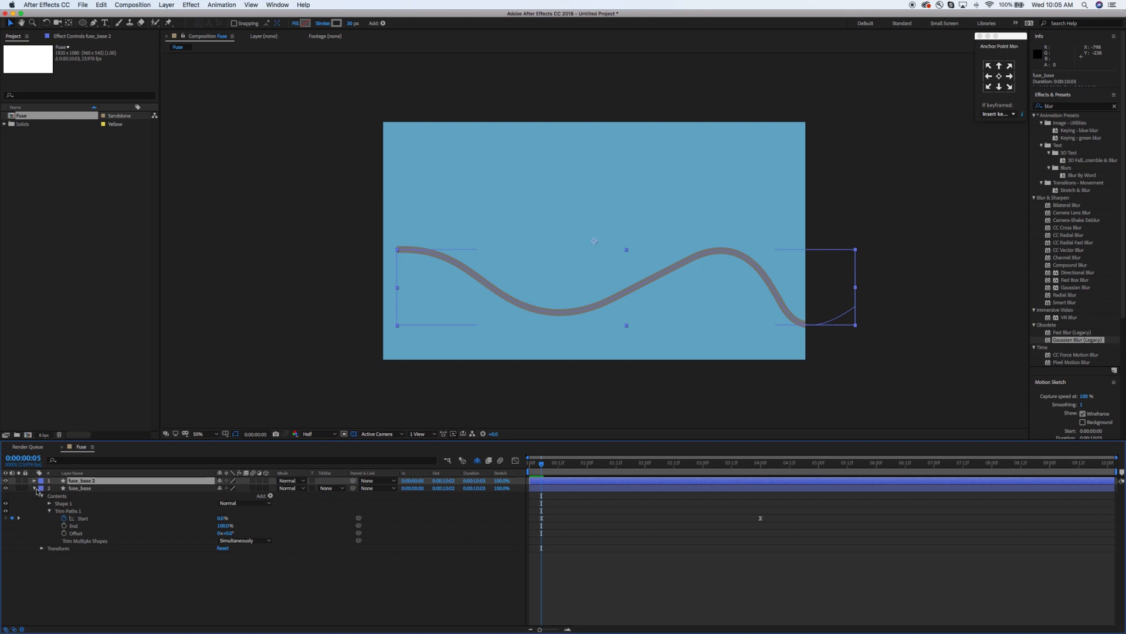
# Collapse fuse_base and give the duplicate fuse_base 2 a darker grey stroke
pyautogui.click(33, 479)
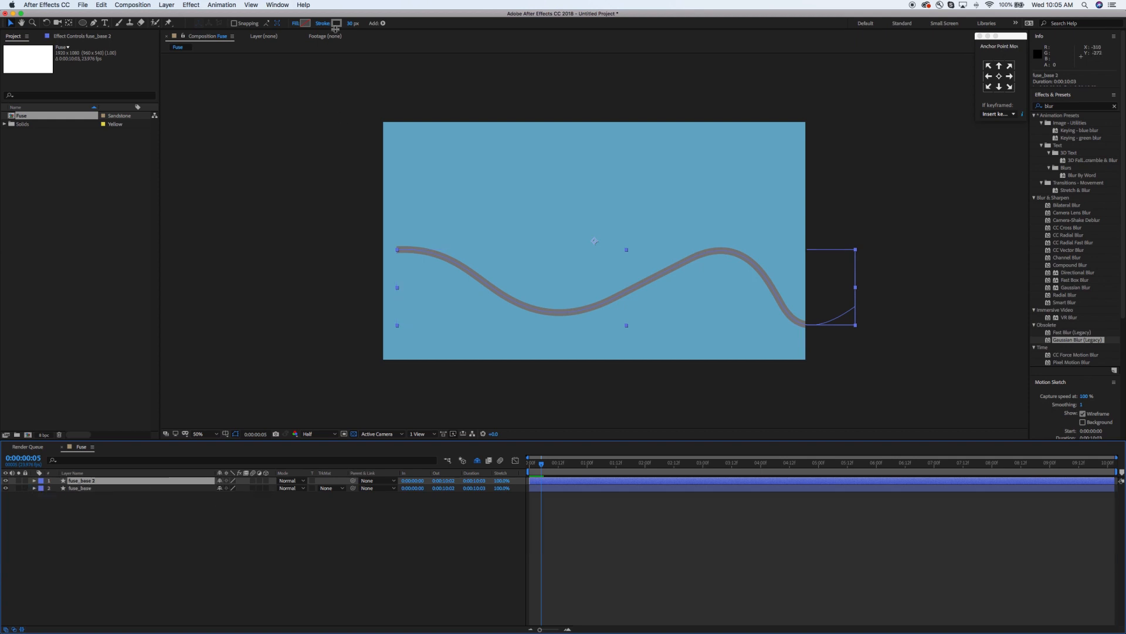
pyautogui.click(337, 24)
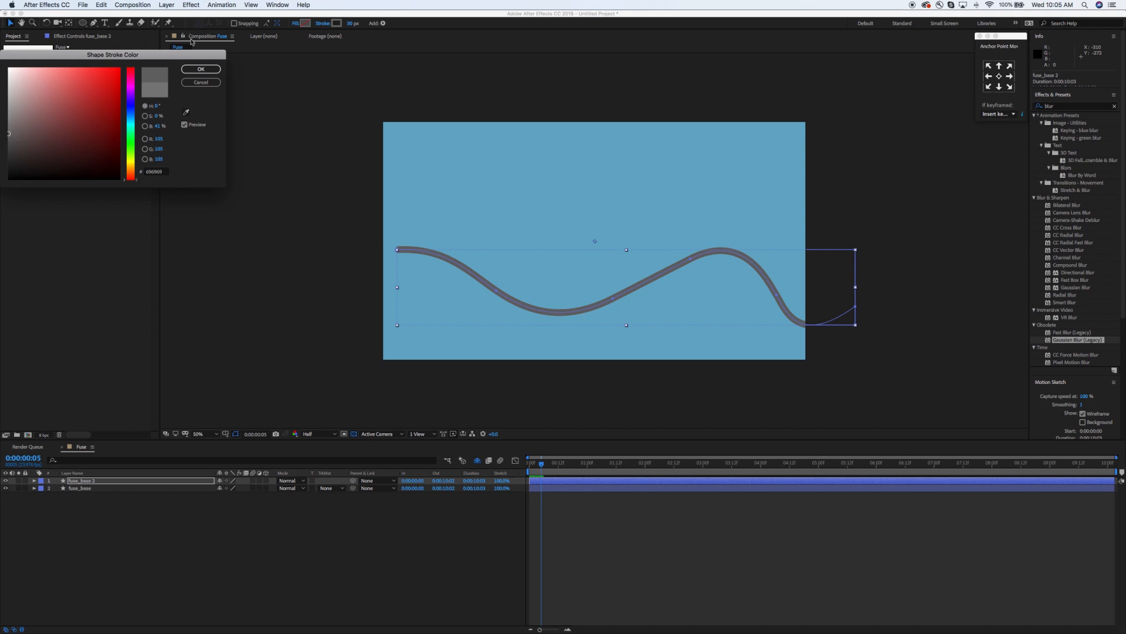
pyautogui.click(200, 82)
pyautogui.write('vene')
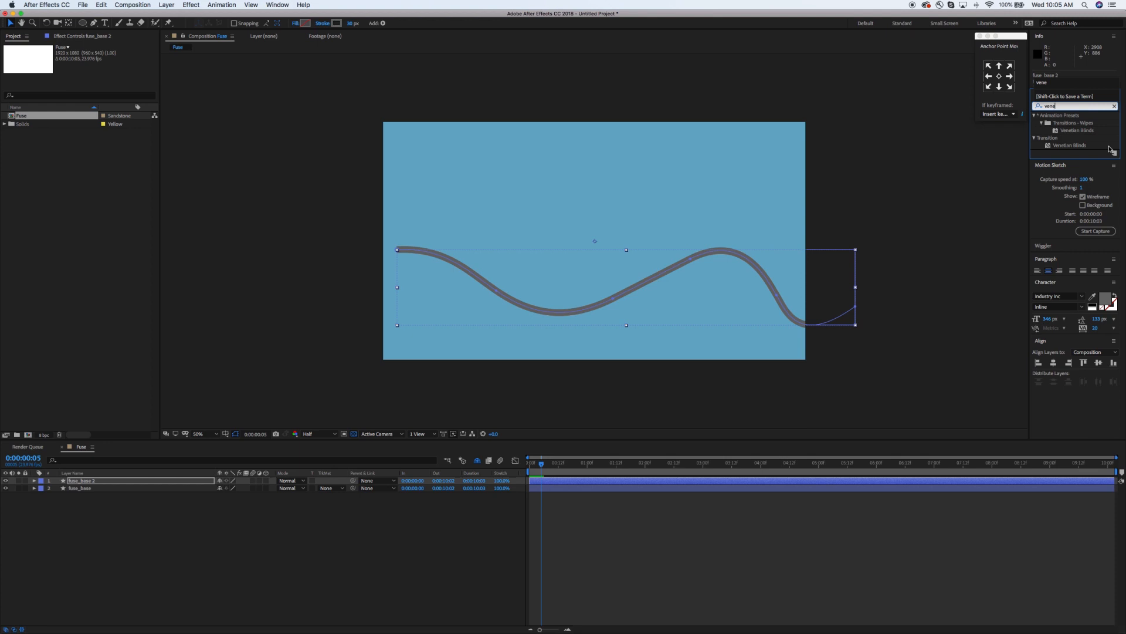
# Apply Venetian Blinds to the copy with completion and direction set for diagonal thread stripes
pyautogui.click(1070, 145)
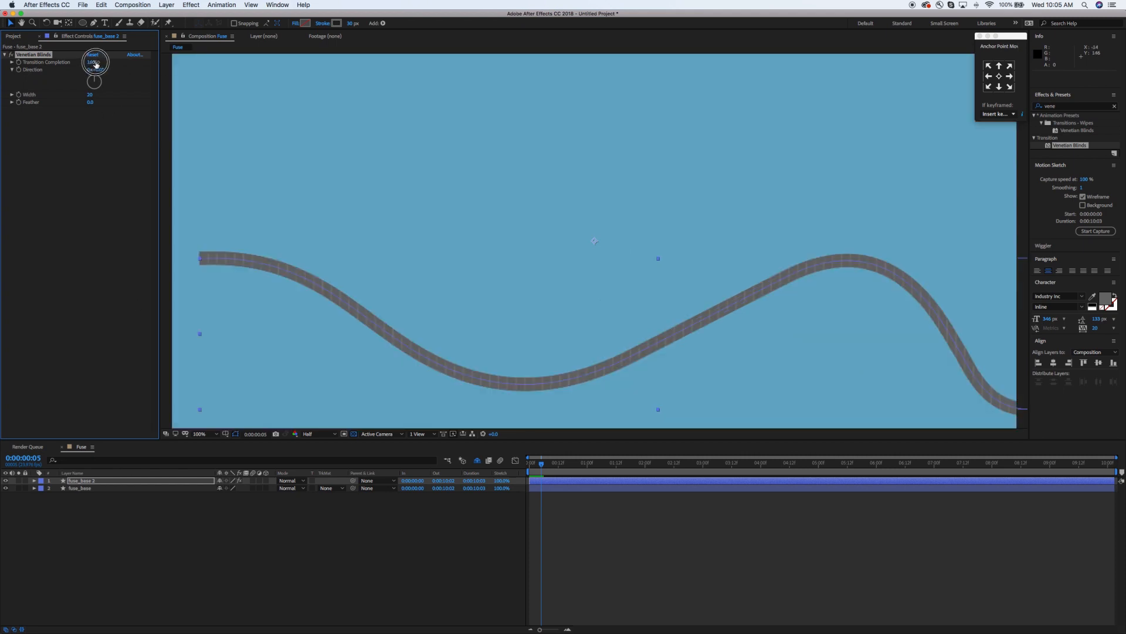
pyautogui.moveTo(95, 64); pyautogui.dragTo(115, 64)
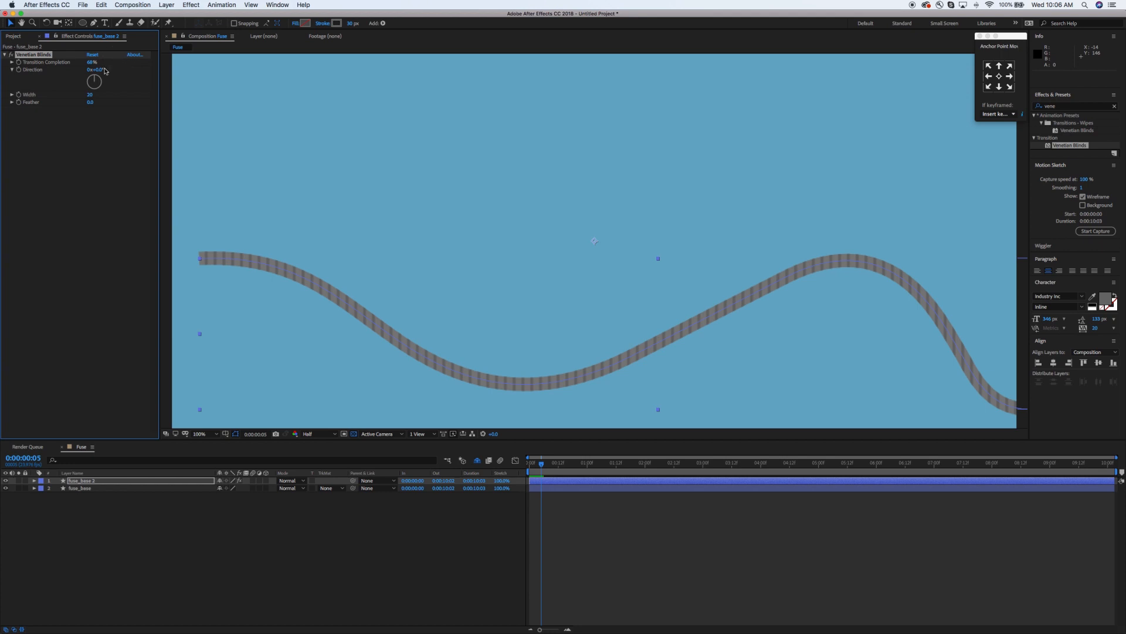
pyautogui.moveTo(93, 81); pyautogui.dragTo(99, 72)
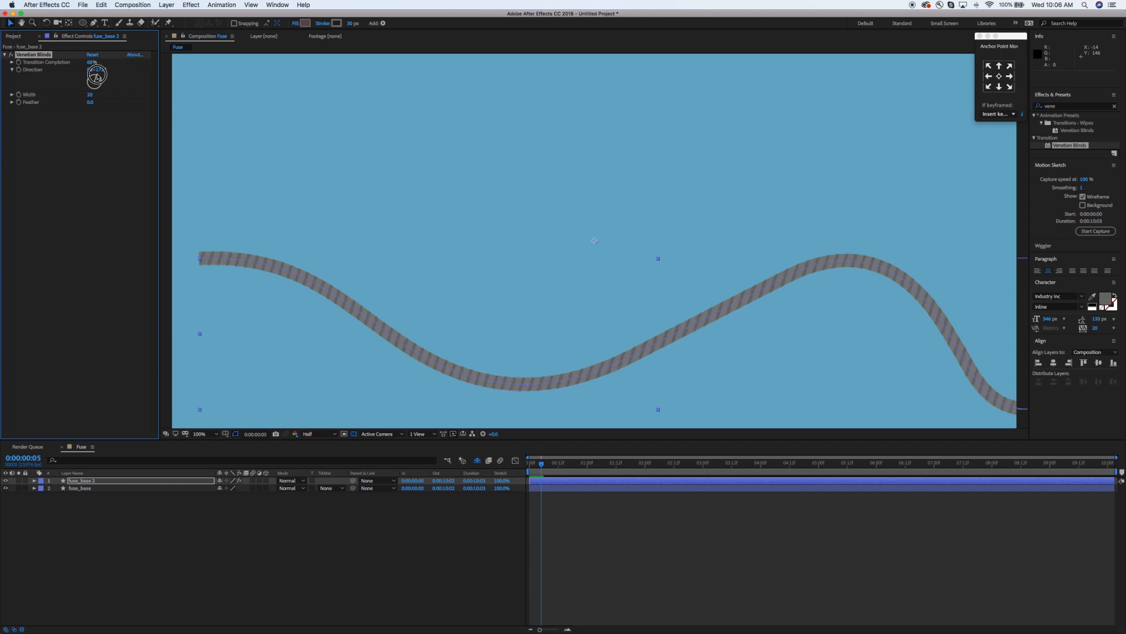
pyautogui.moveTo(97, 75); pyautogui.dragTo(102, 71)
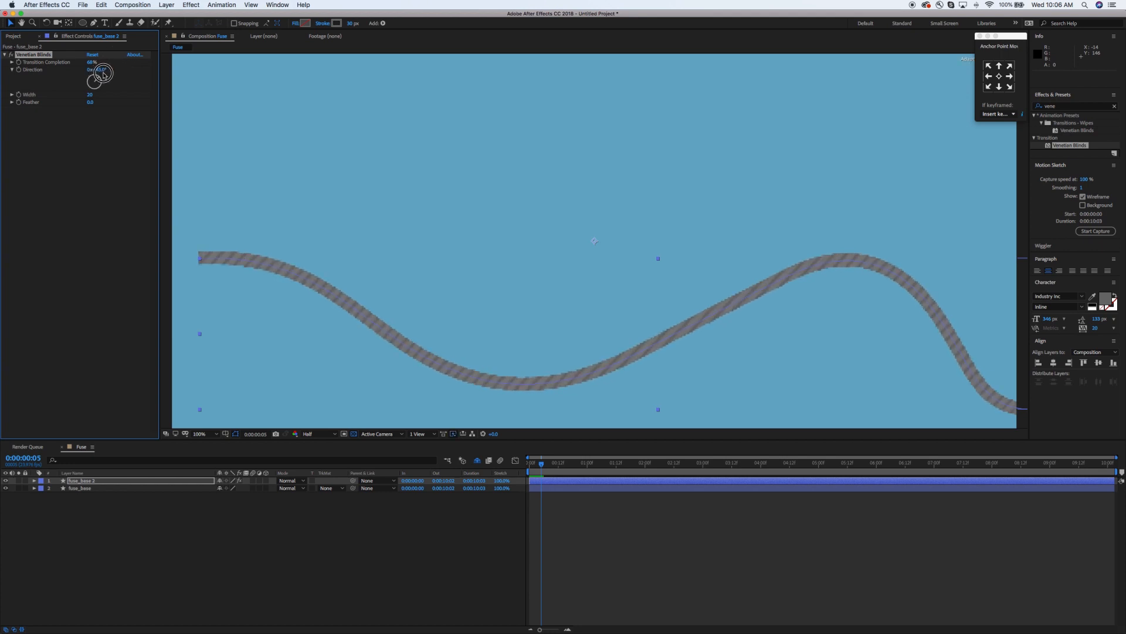
pyautogui.moveTo(95, 79); pyautogui.dragTo(104, 75)
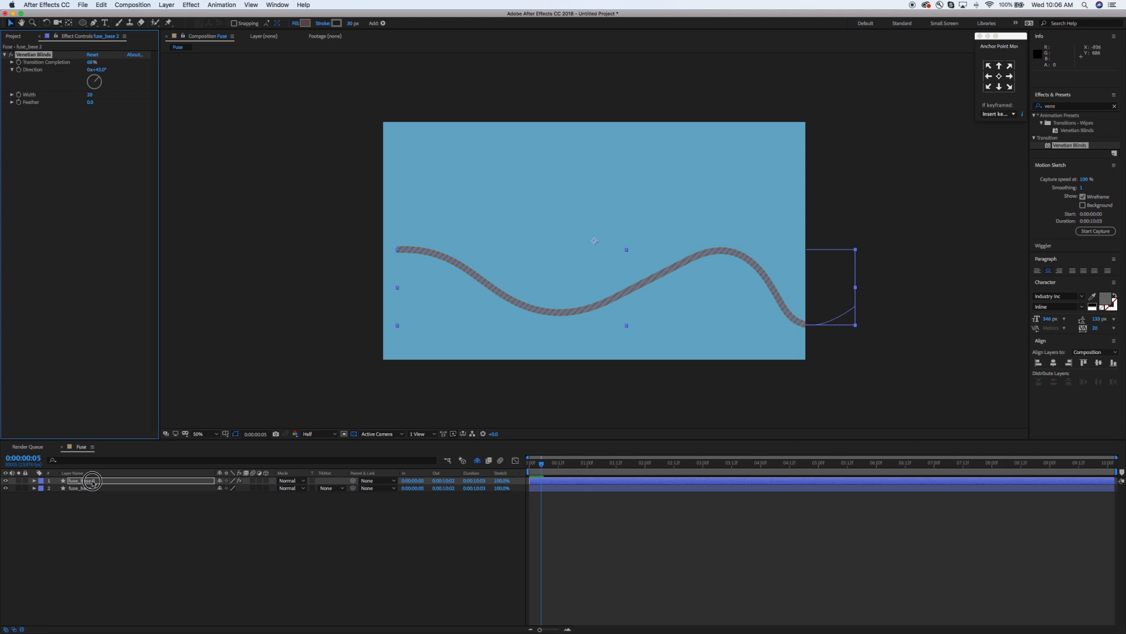
# Rename the striped copy layer fuse_threads
pyautogui.doubleClick(79, 480)
pyautogui.write('thread')
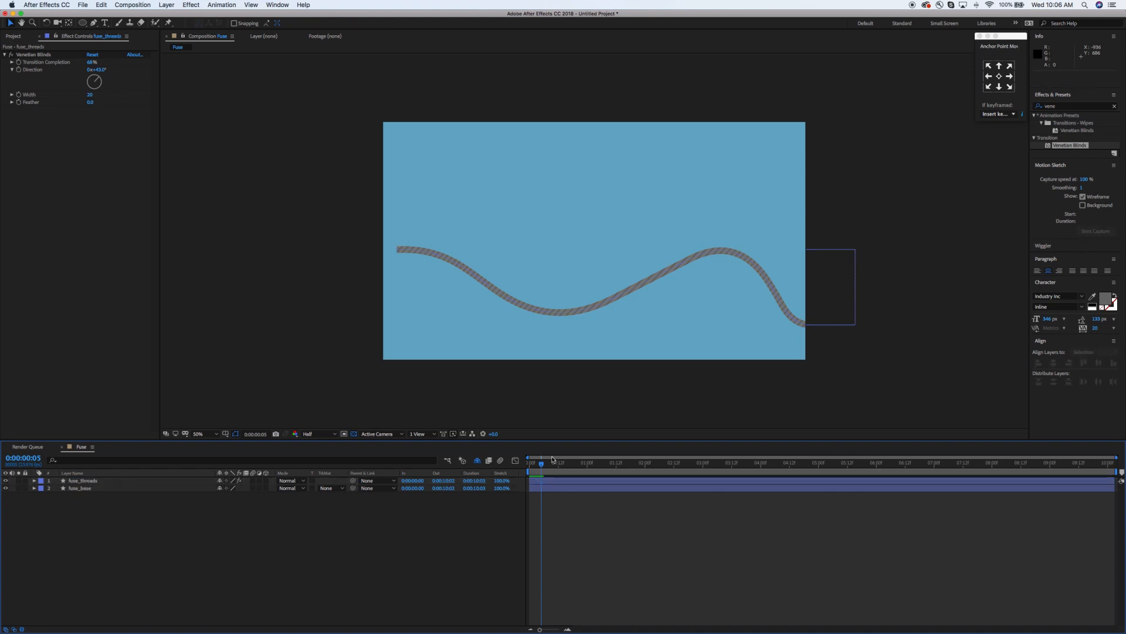
pyautogui.press('space')
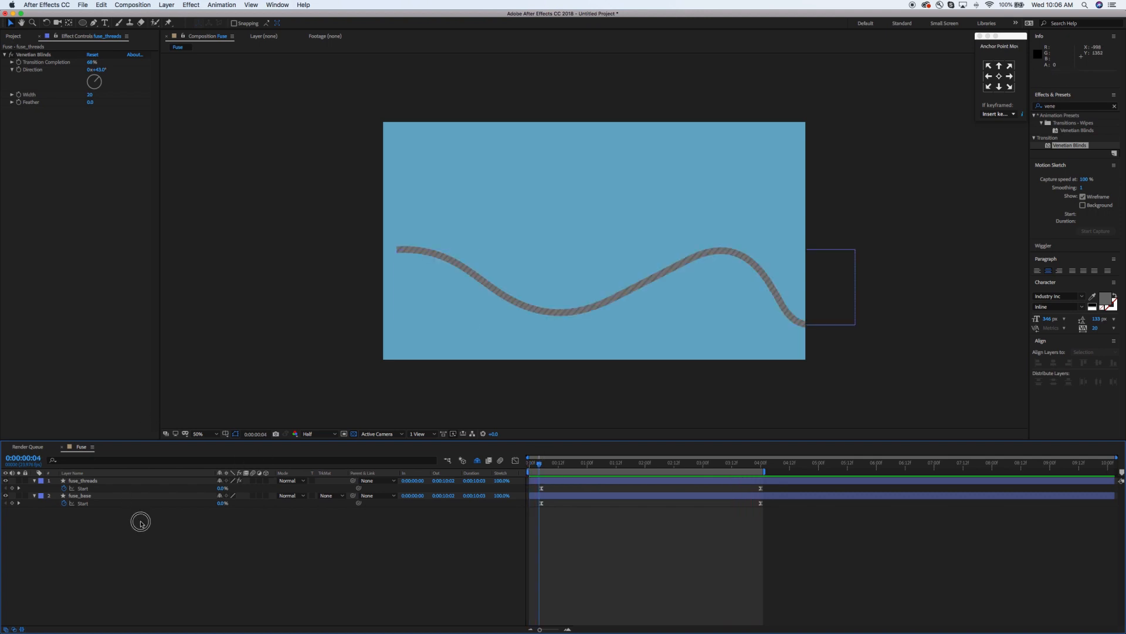
# Add a new shape layer and name it sparks
pyautogui.click(165, 5)
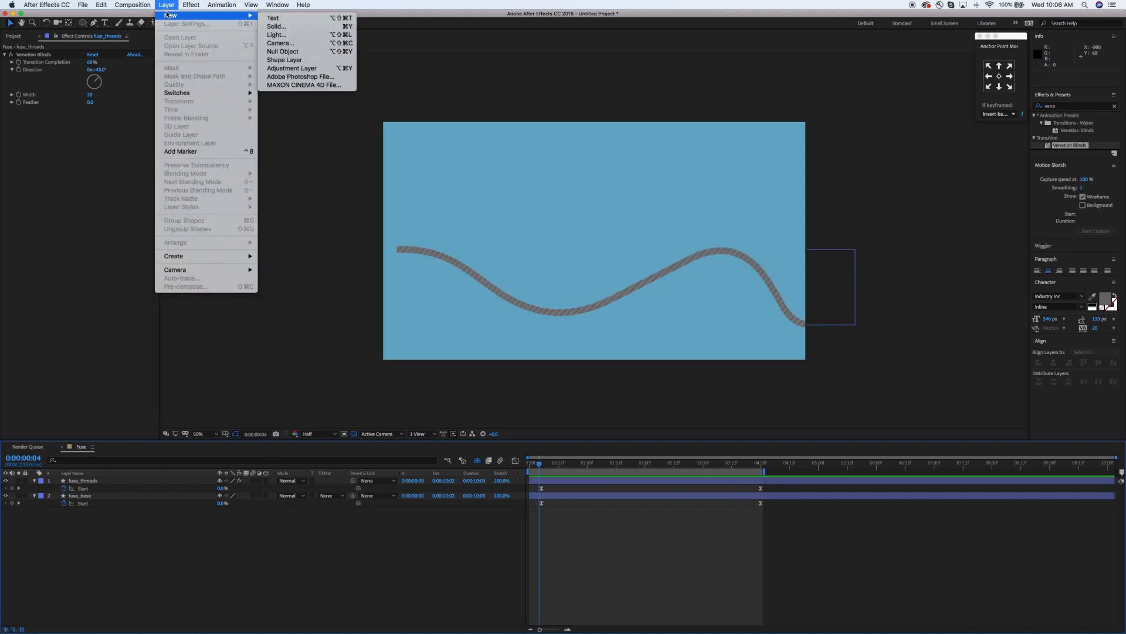
pyautogui.click(284, 60)
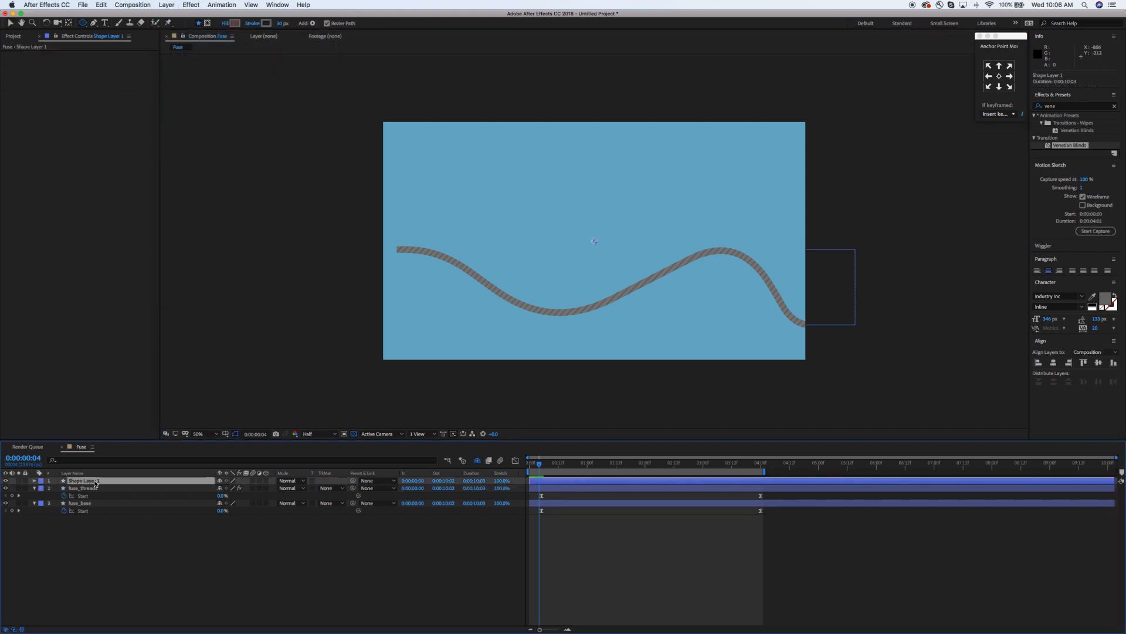
pyautogui.write('sparks')
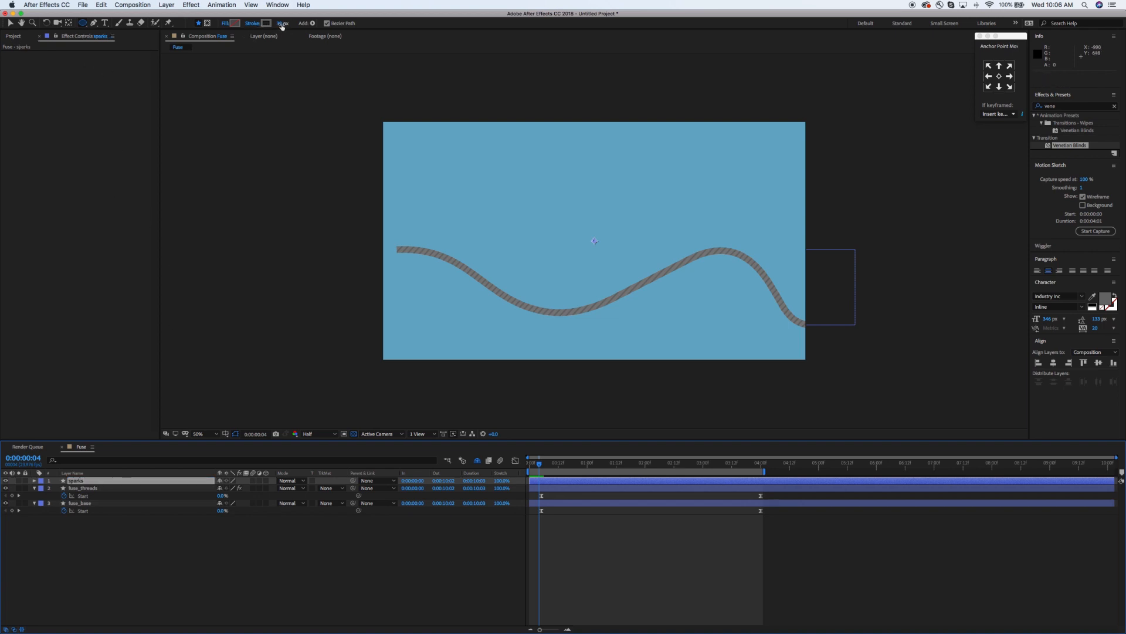
# Set the sparks fill to a bright reddish orange
pyautogui.click(233, 24)
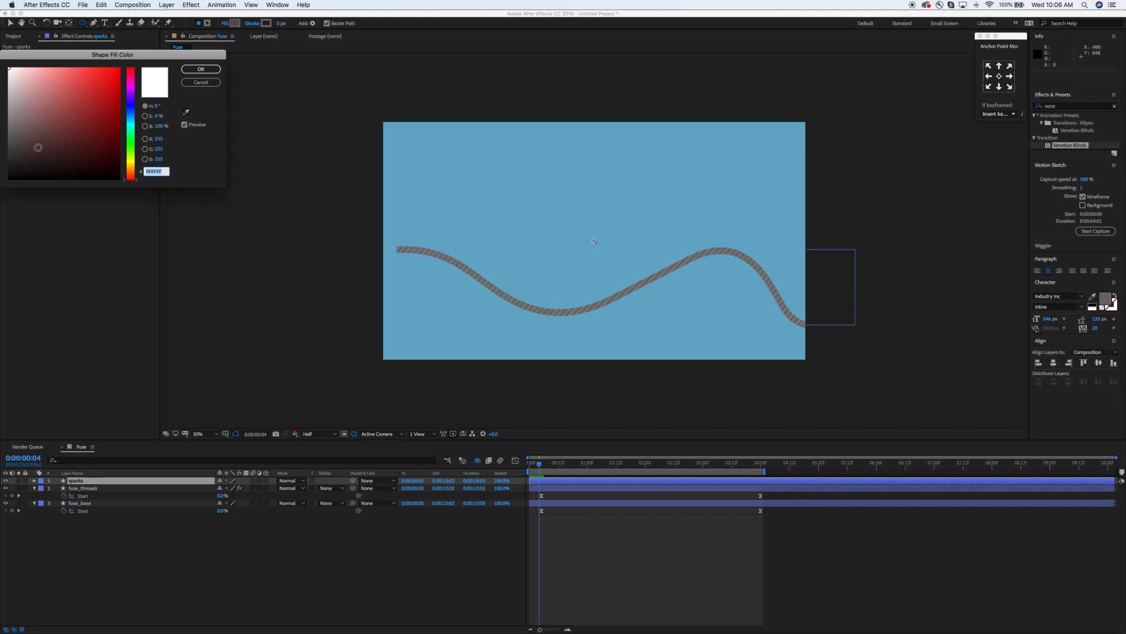
pyautogui.click(107, 125)
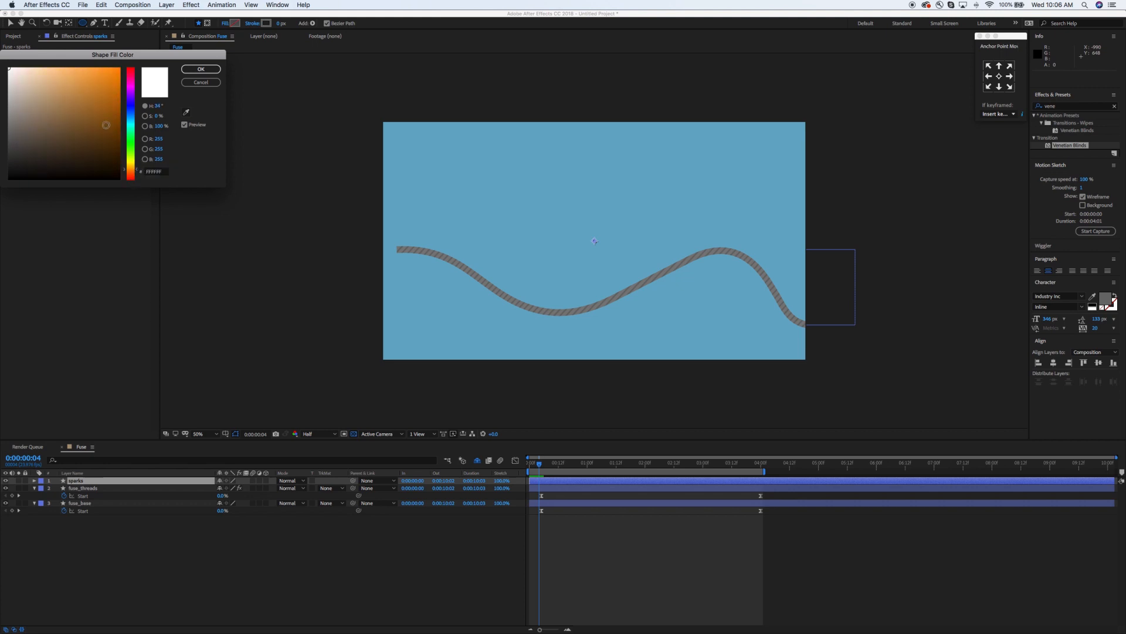
pyautogui.click(110, 74)
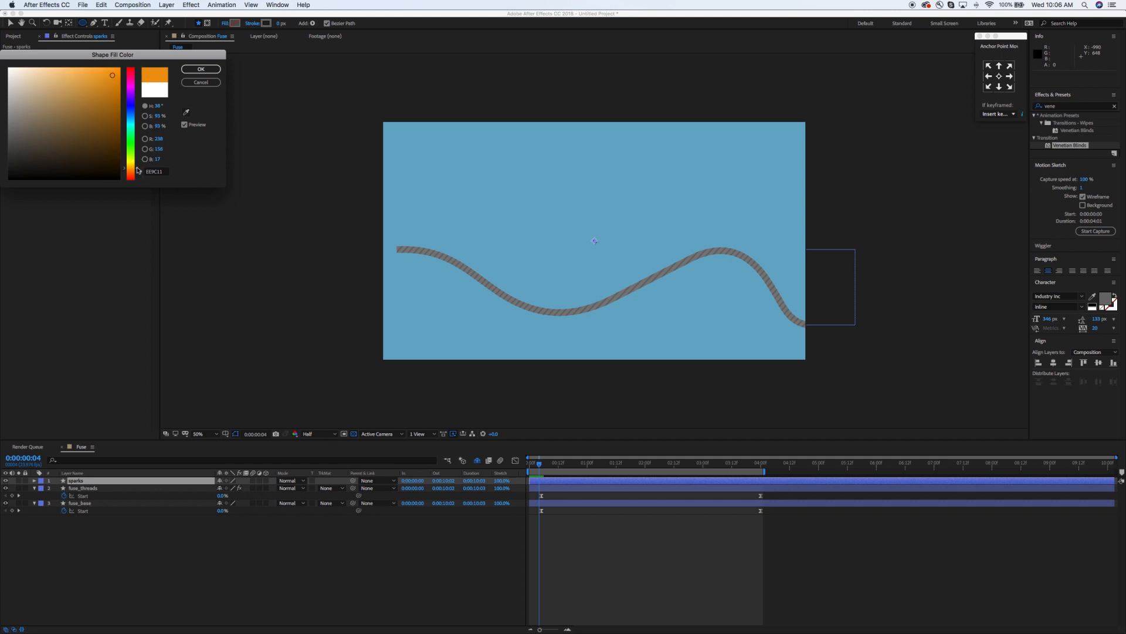
pyautogui.click(201, 69)
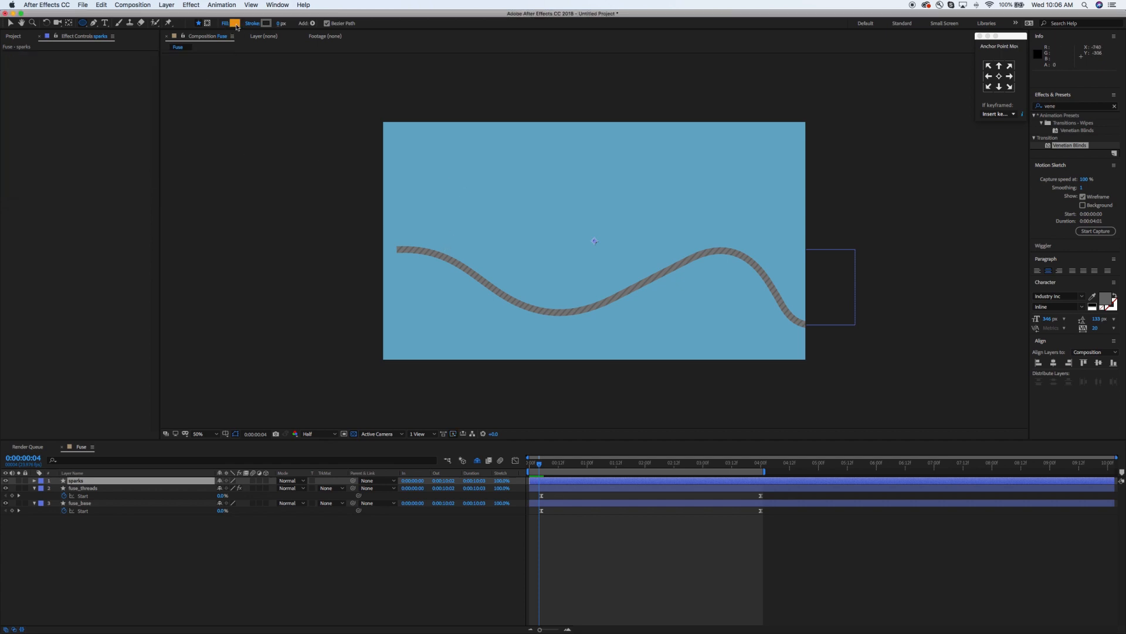
pyautogui.click(233, 23)
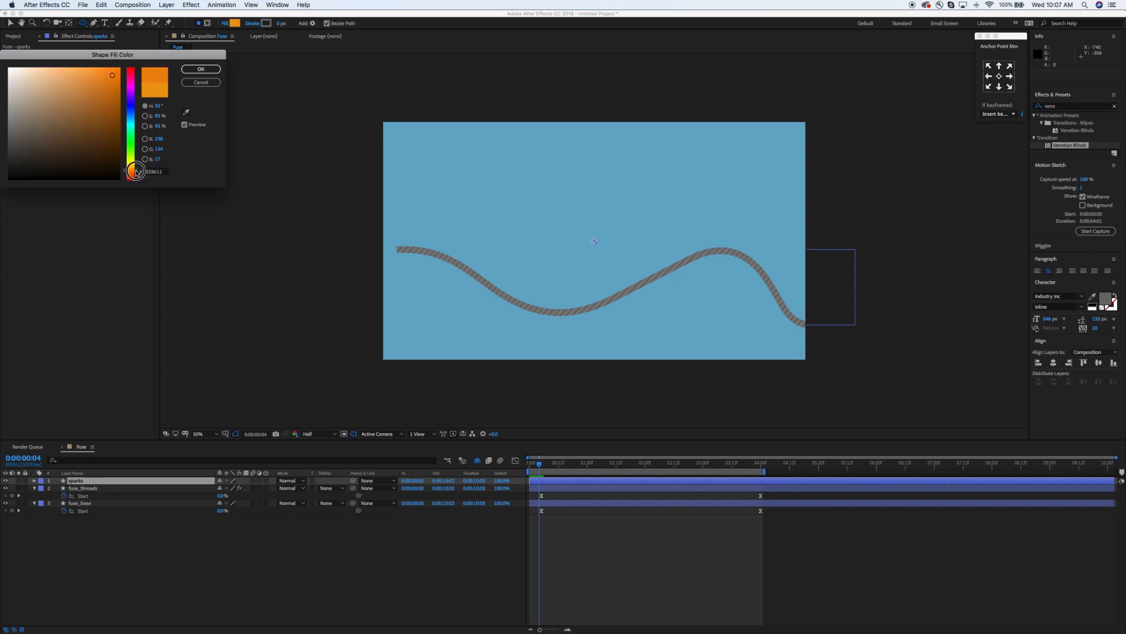
pyautogui.click(201, 69)
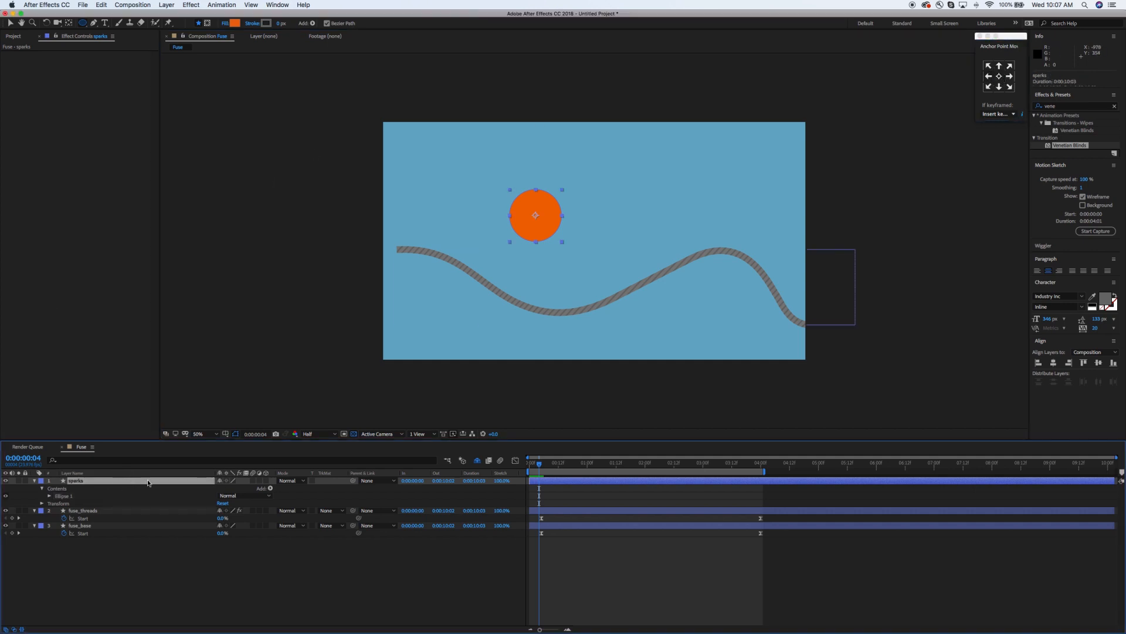
pyautogui.moveTo(271, 491)
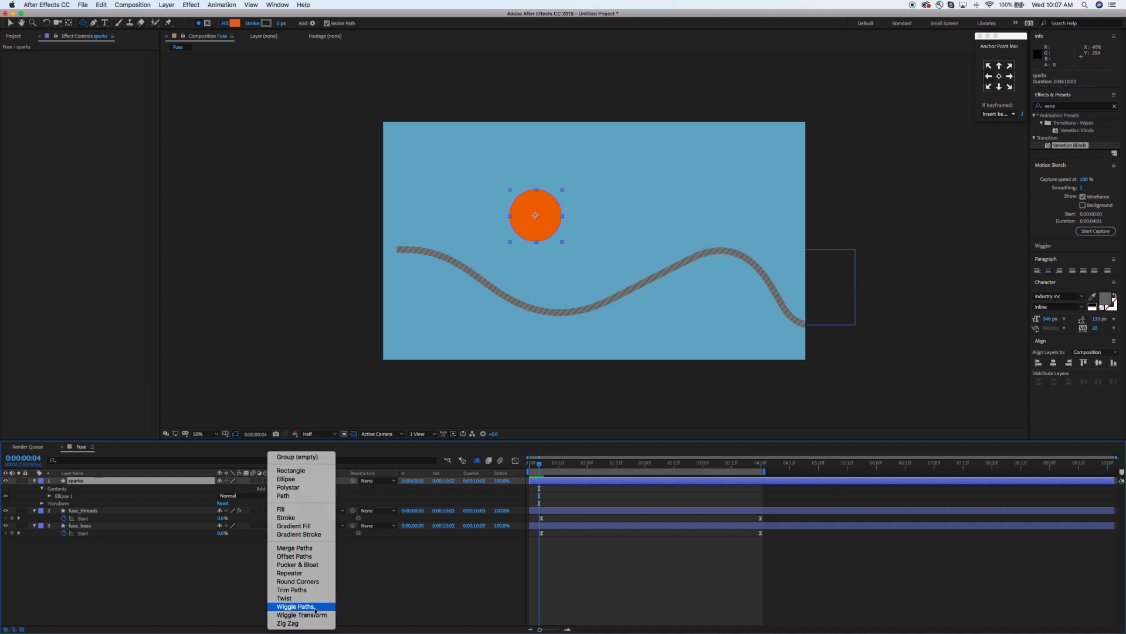
# Add Wiggle Paths to the sparks circle and raise Size and Detail into a spiky starburst, previewing it
pyautogui.click(296, 605)
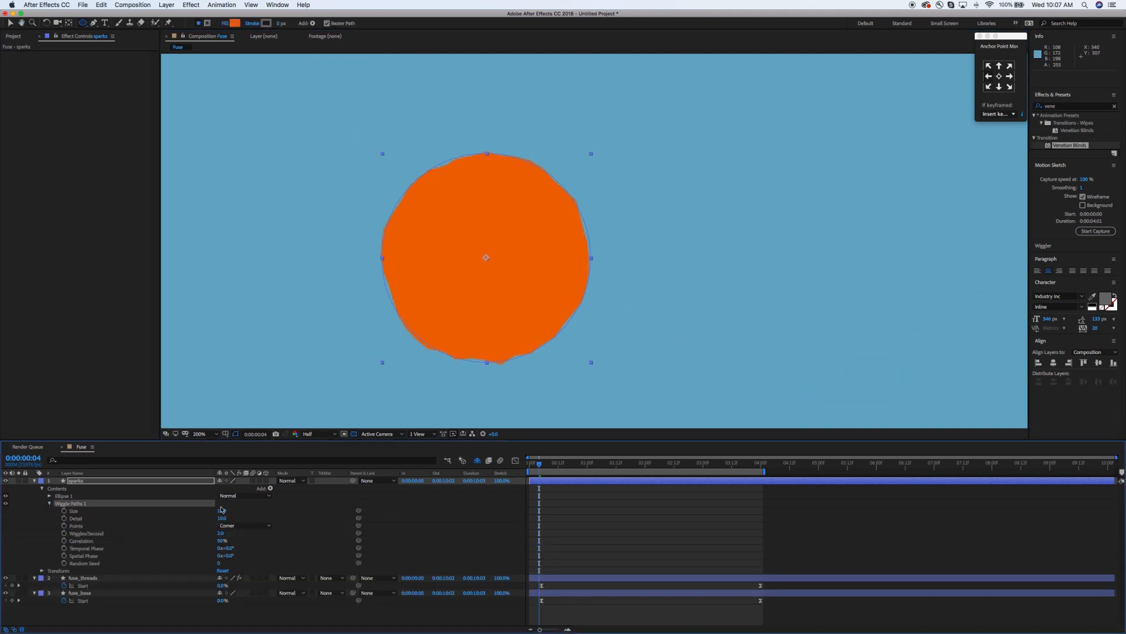
pyautogui.moveTo(222, 511); pyautogui.dragTo(266, 511)
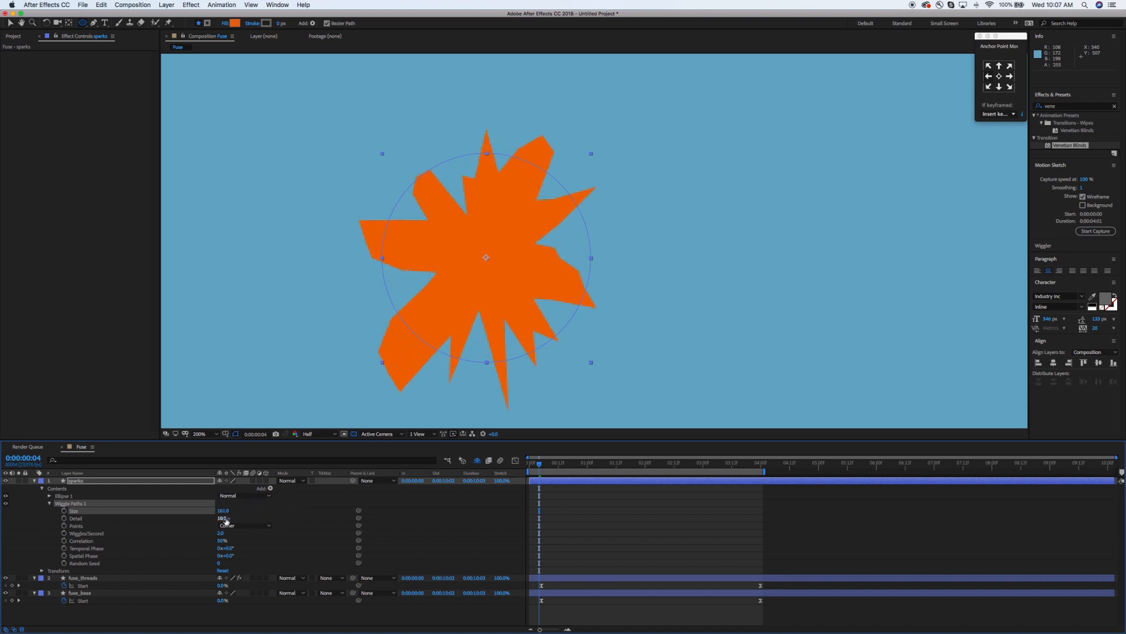
pyautogui.moveTo(223, 518); pyautogui.dragTo(257, 518)
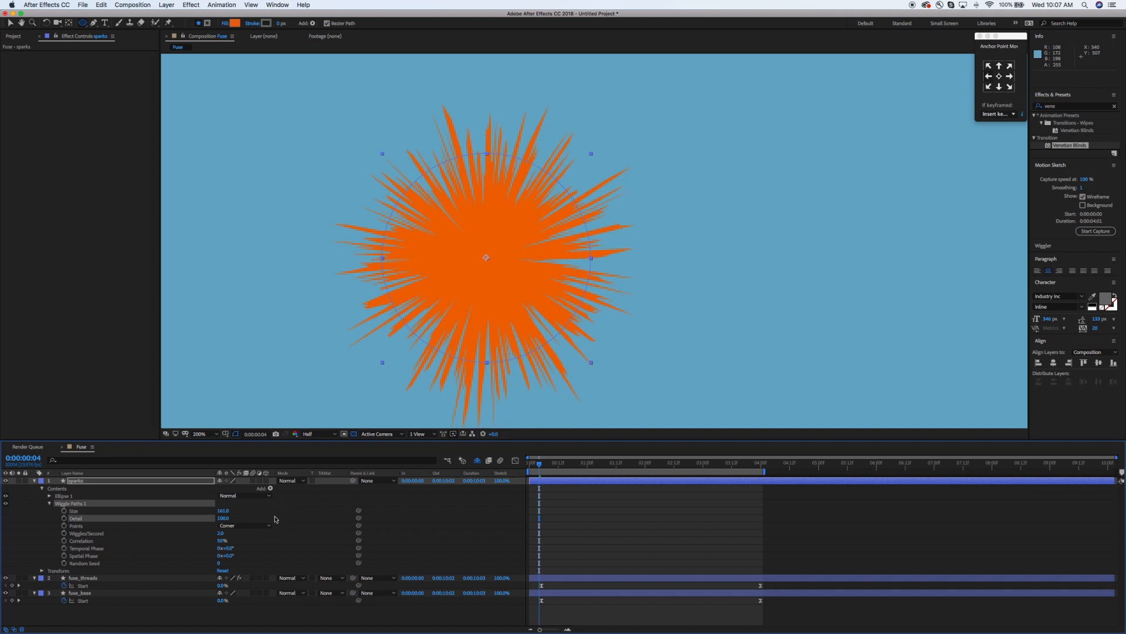
pyautogui.moveTo(223, 511); pyautogui.dragTo(261, 507)
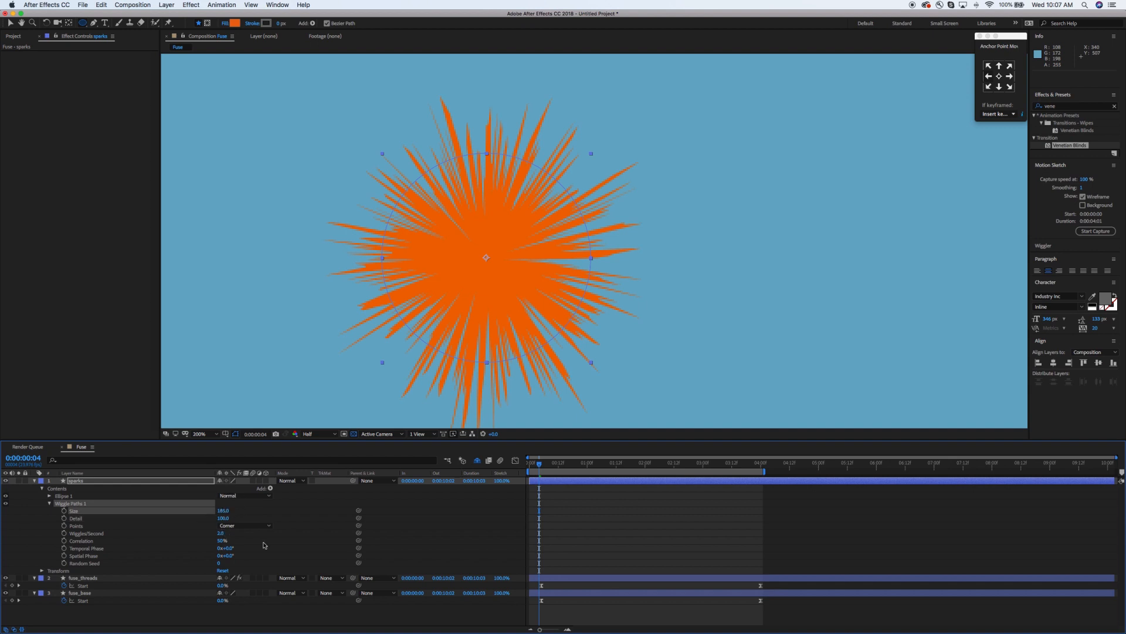
pyautogui.press('Space')
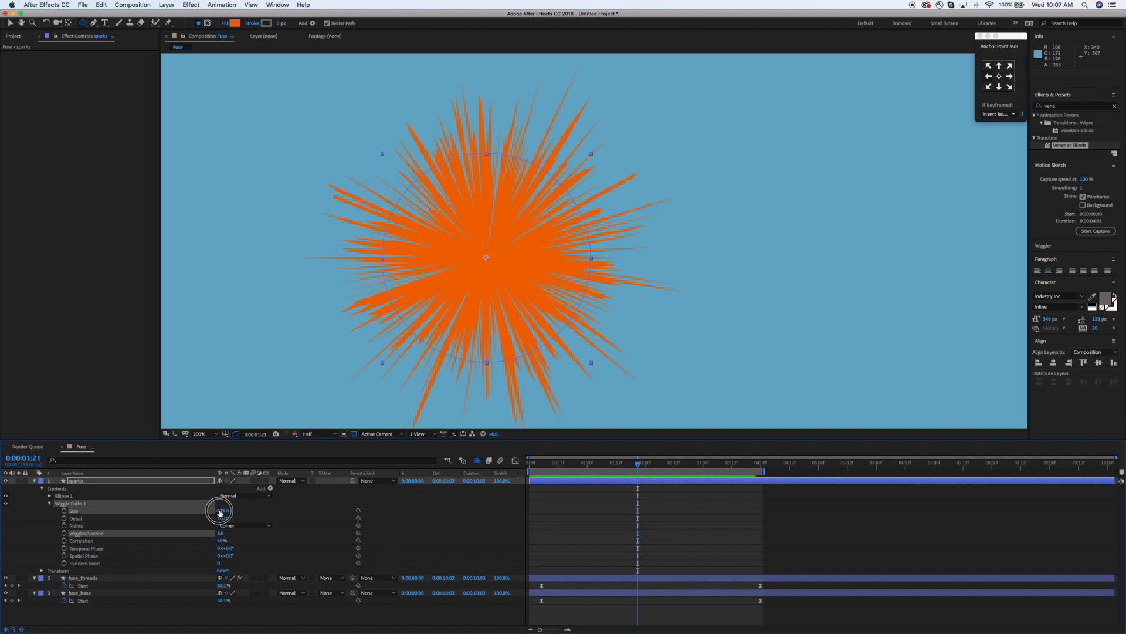
pyautogui.moveTo(220, 510); pyautogui.dragTo(201, 514)
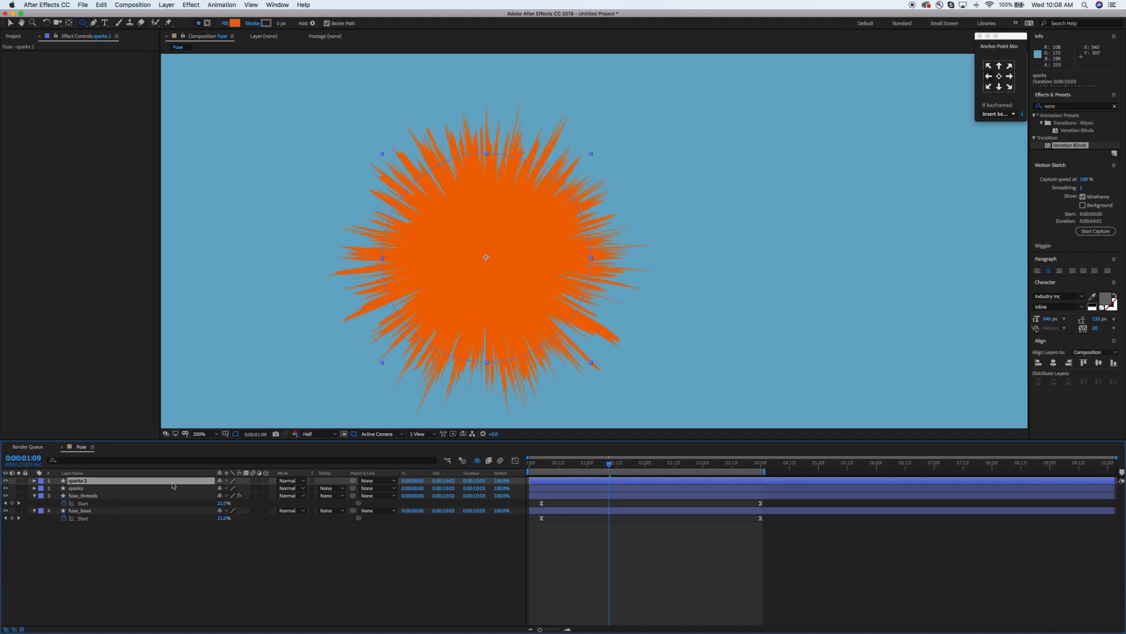
pyautogui.moveTo(86, 481)
pyautogui.write('glow')
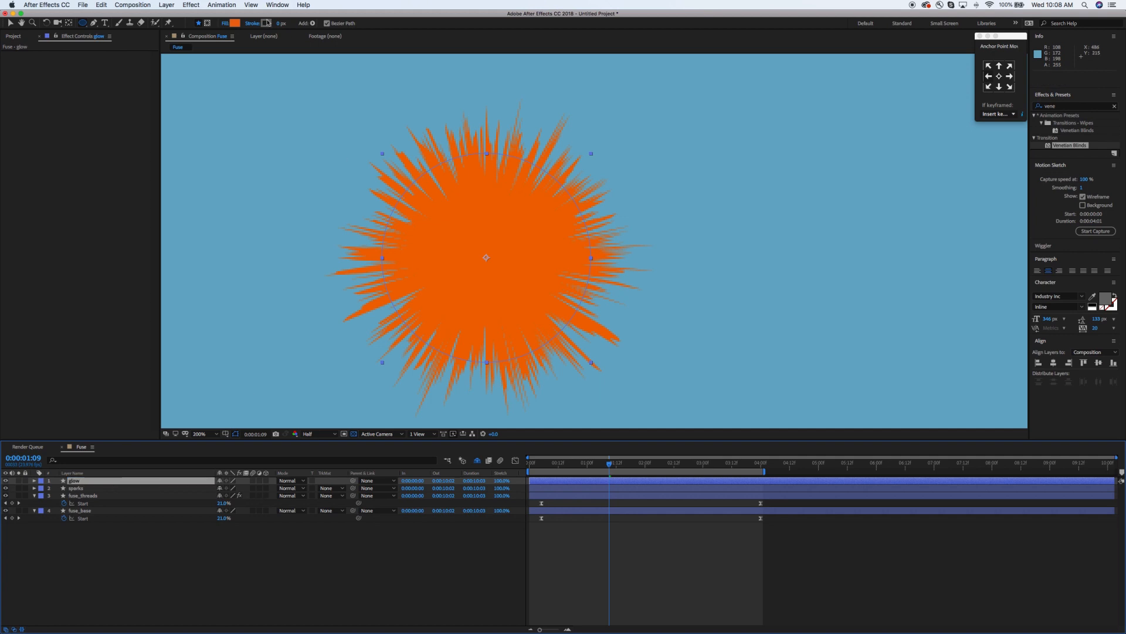
# Make the glow copy white, scale it down, blend it as Overlay, and select both spark layers
pyautogui.click(234, 22)
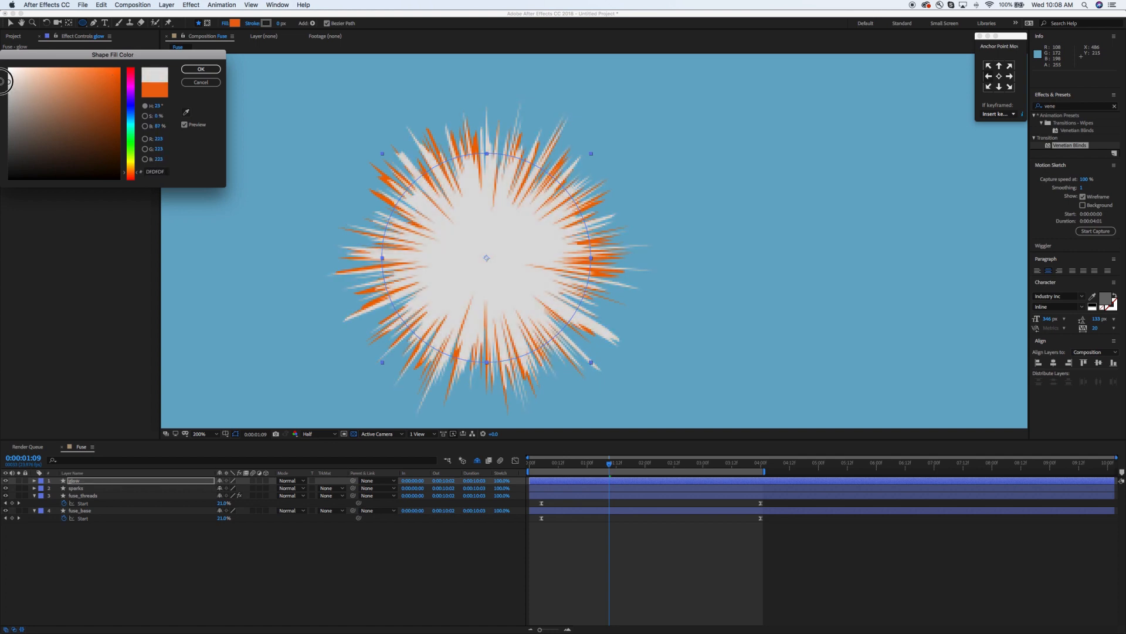
pyautogui.click(201, 70)
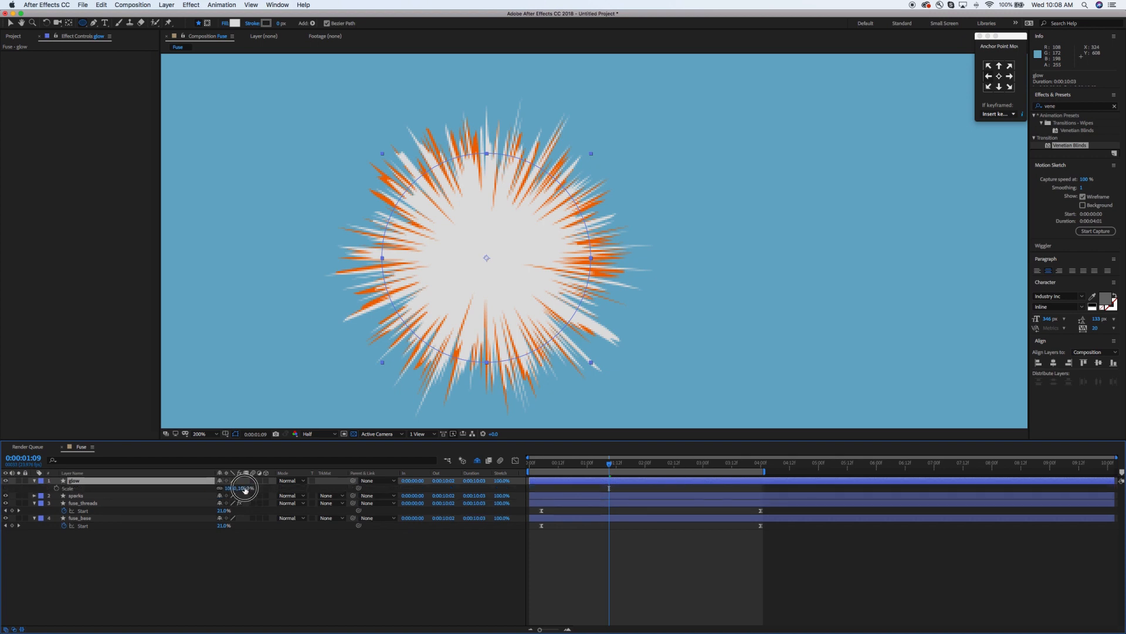
pyautogui.moveTo(244, 488); pyautogui.dragTo(230, 488)
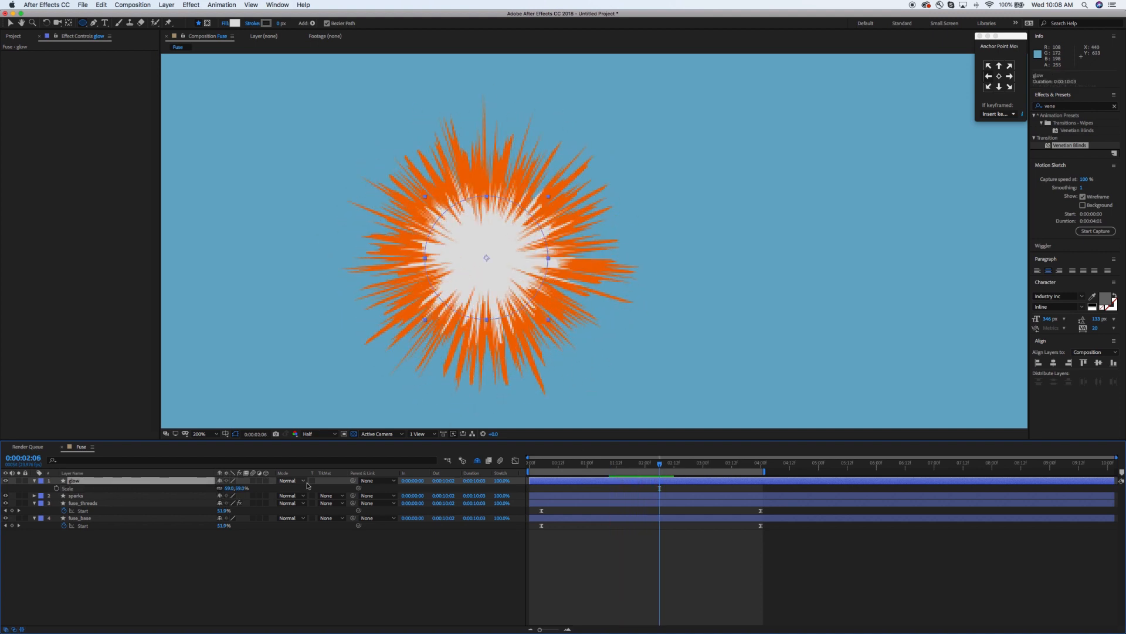
pyautogui.click(289, 480)
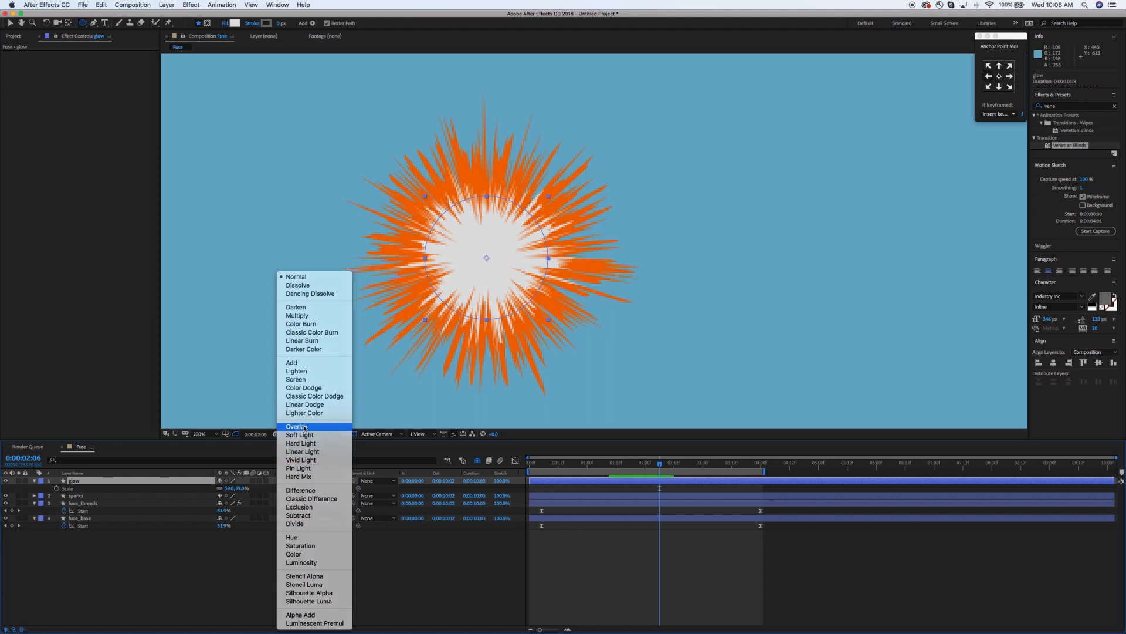
pyautogui.click(296, 426)
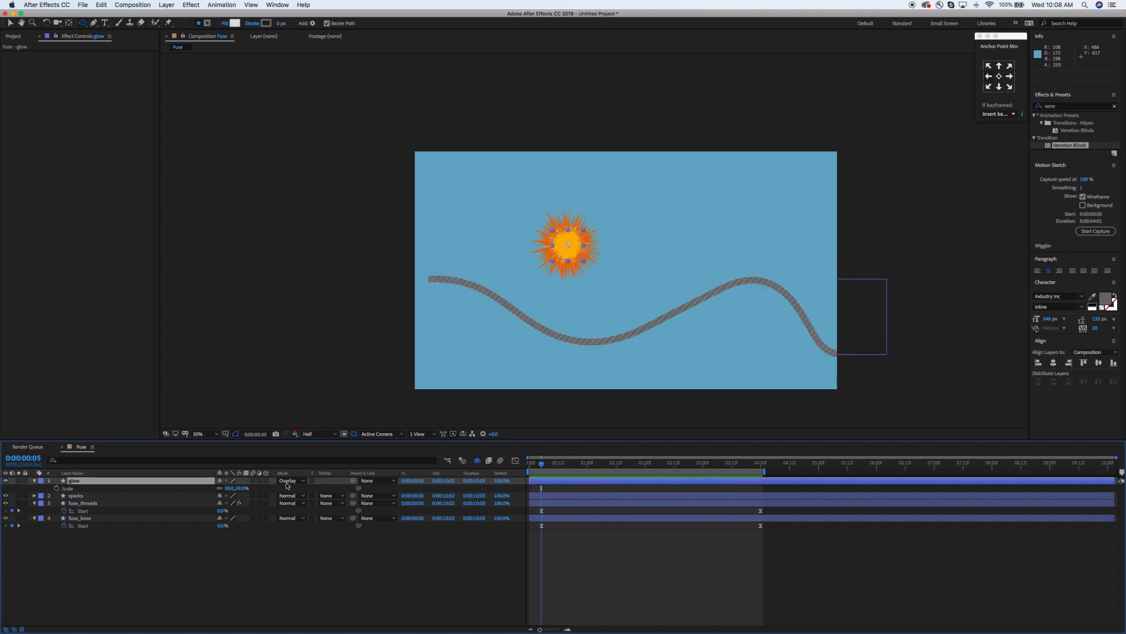
pyautogui.click(75, 495)
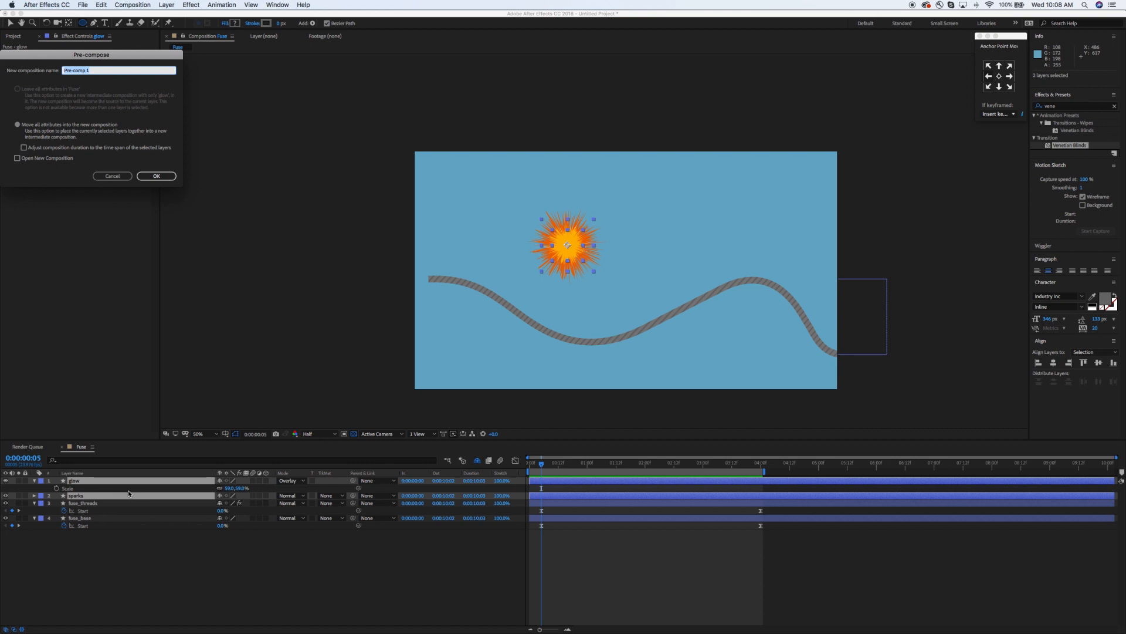
# Name the new precomposition 'sparks_comp' and confirm, leaving it above the fuse layers
pyautogui.write('sparks_comp')
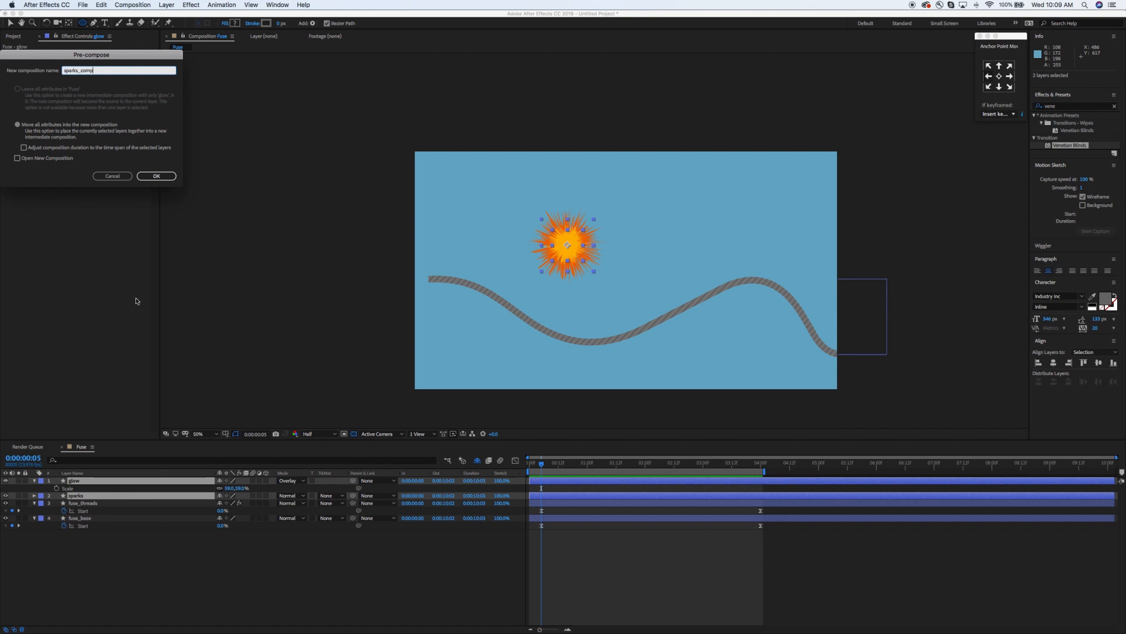
pyautogui.click(156, 176)
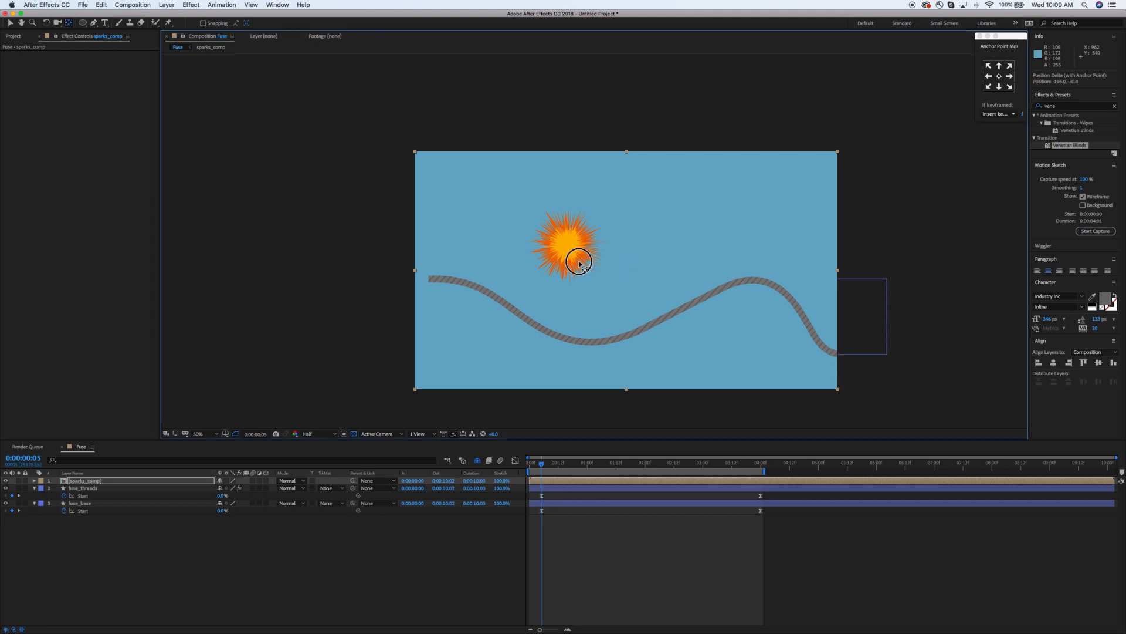
pyautogui.moveTo(578, 261); pyautogui.dragTo(565, 245)
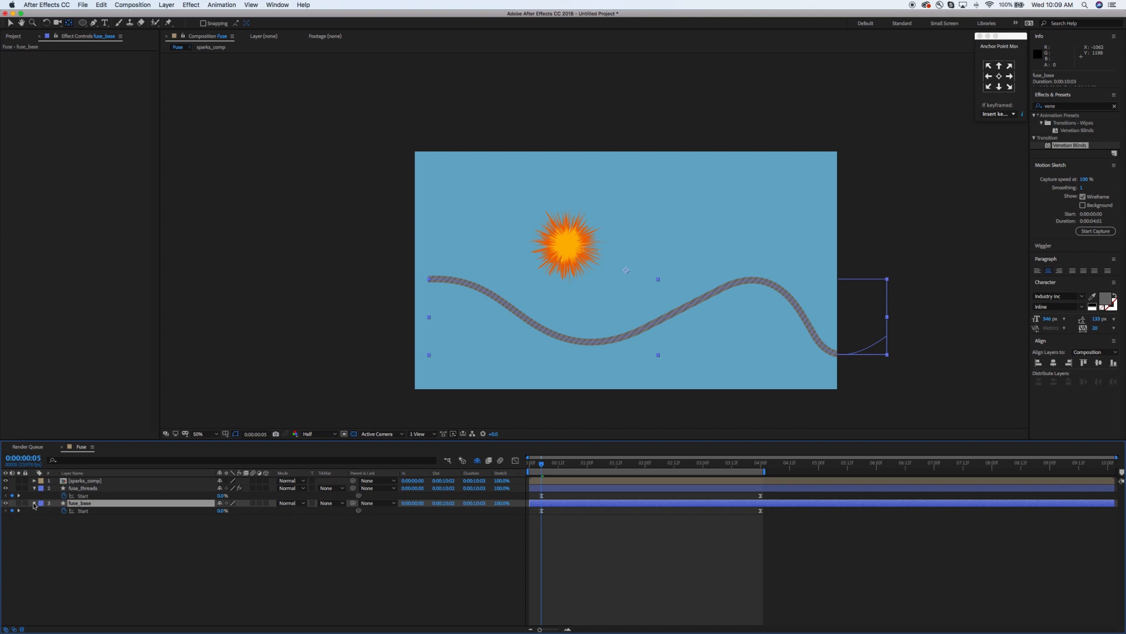
# Twirl open fuse_base down to Path 1 and reveal sparks_comp's Position property
pyautogui.click(41, 503)
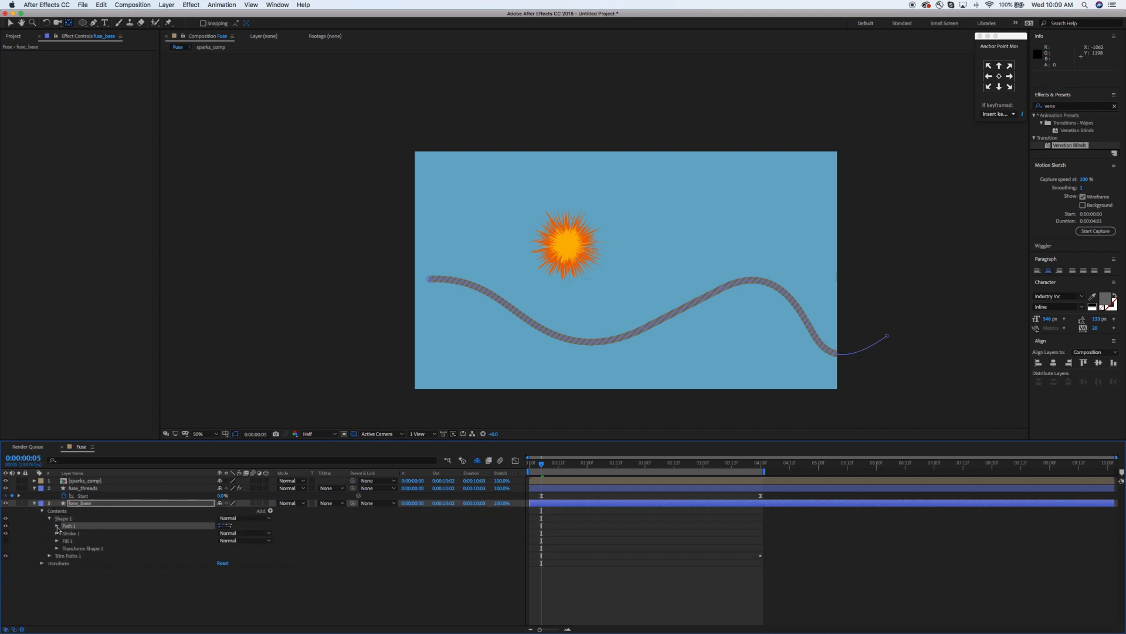
pyautogui.click(56, 526)
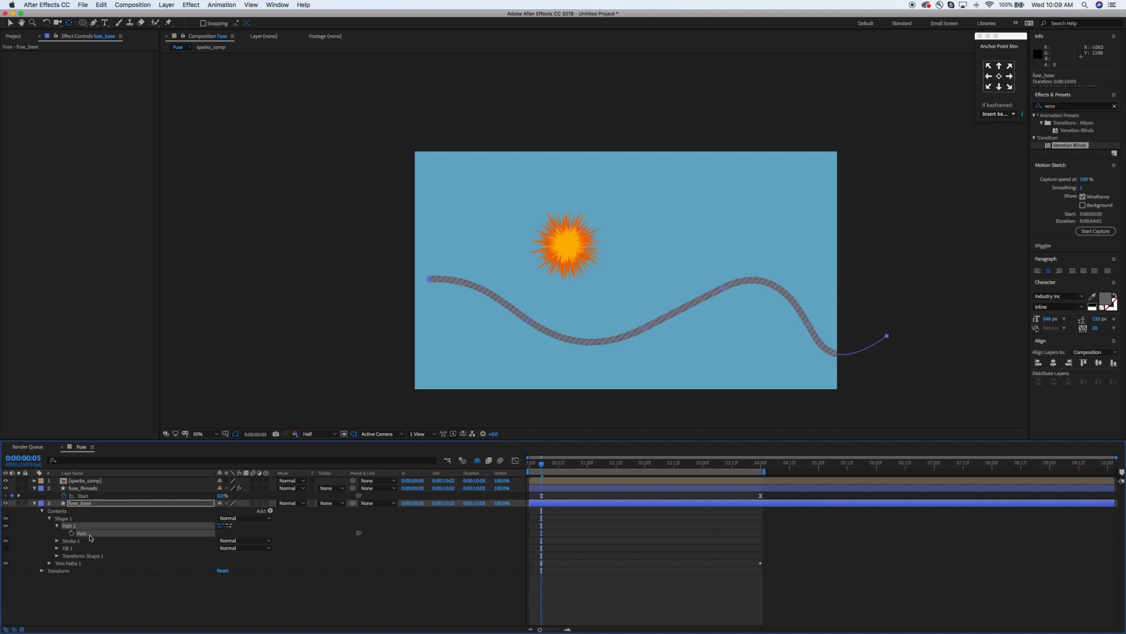
pyautogui.moveTo(93, 535)
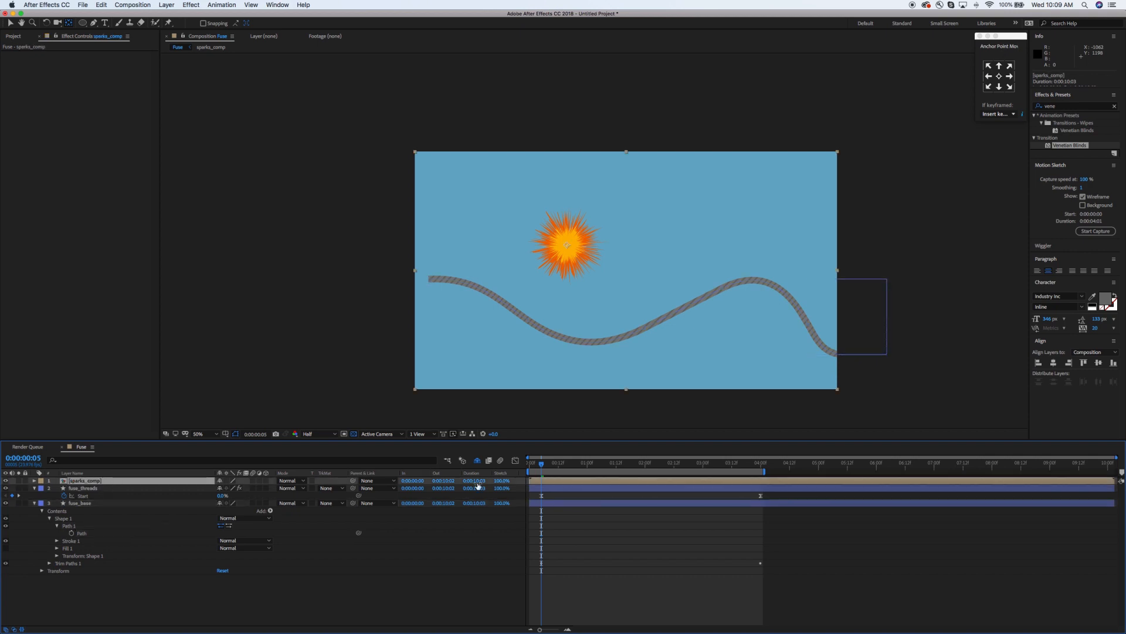
pyautogui.moveTo(540, 466); pyautogui.dragTo(554, 466)
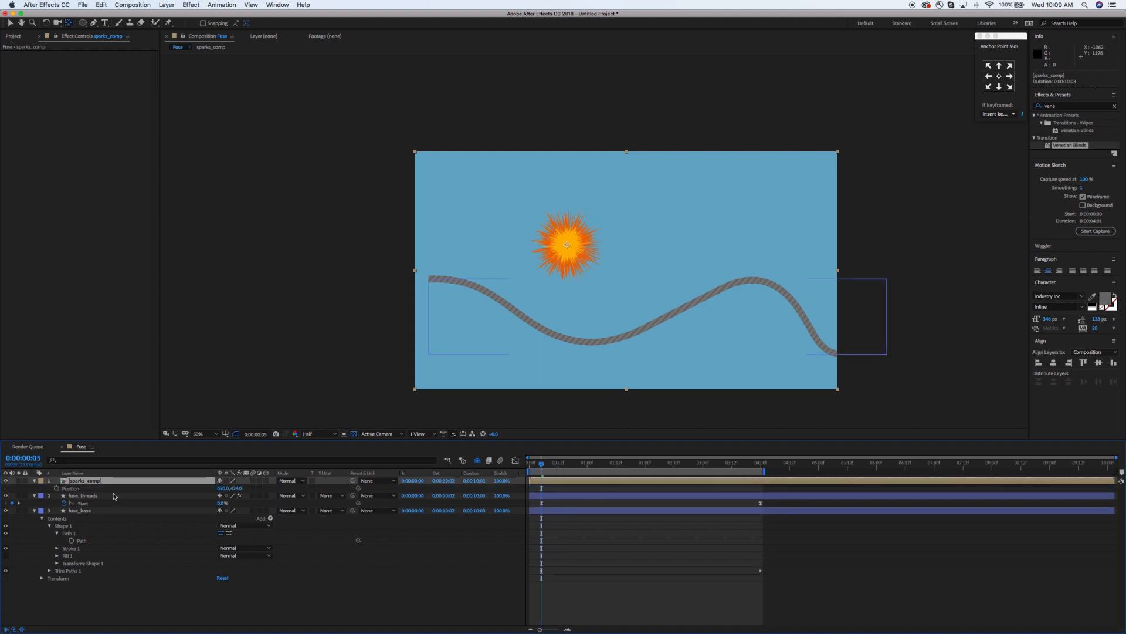
pyautogui.doubleClick(82, 480)
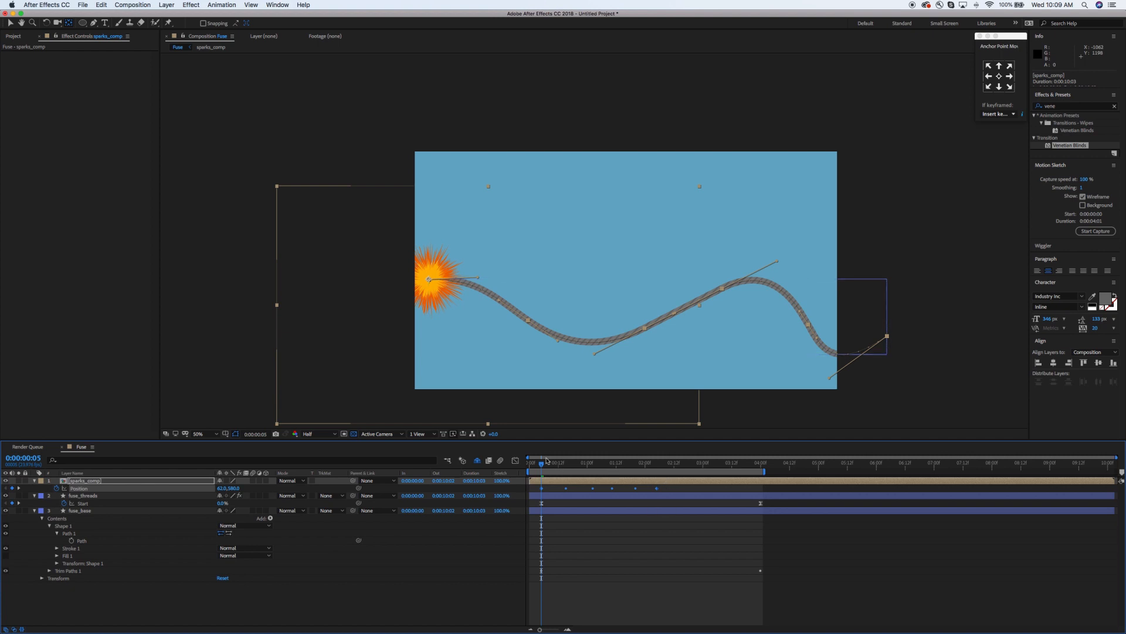
# Scrub to watch the spark follow the fuse, then retime a position keyframe to the burn
pyautogui.moveTo(539, 462); pyautogui.dragTo(570, 467)
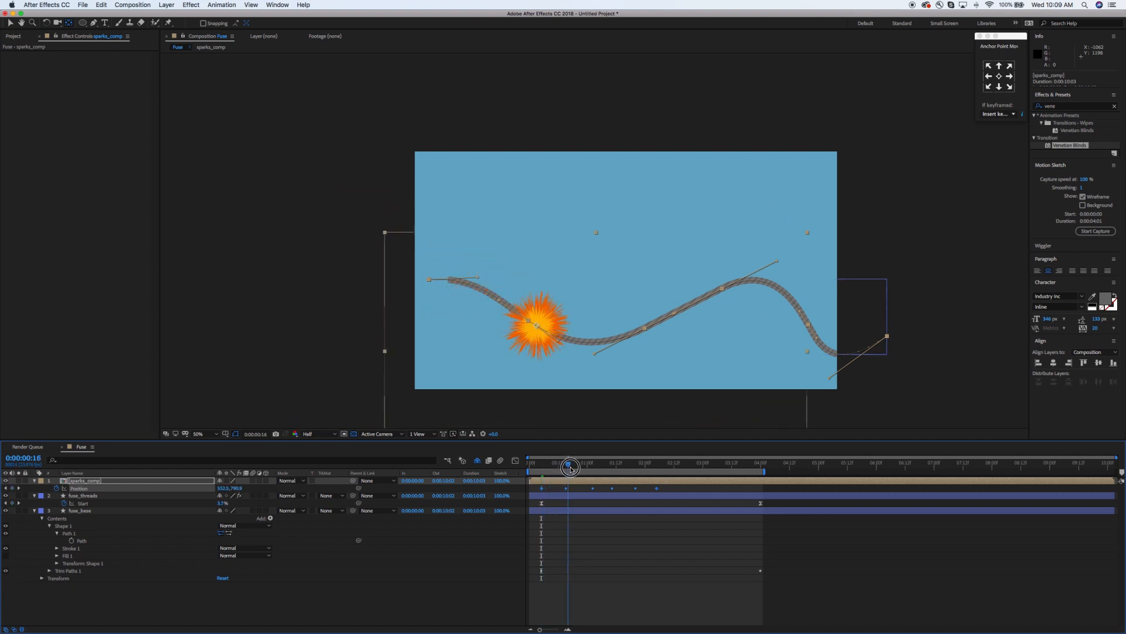
pyautogui.moveTo(570, 468); pyautogui.dragTo(642, 472)
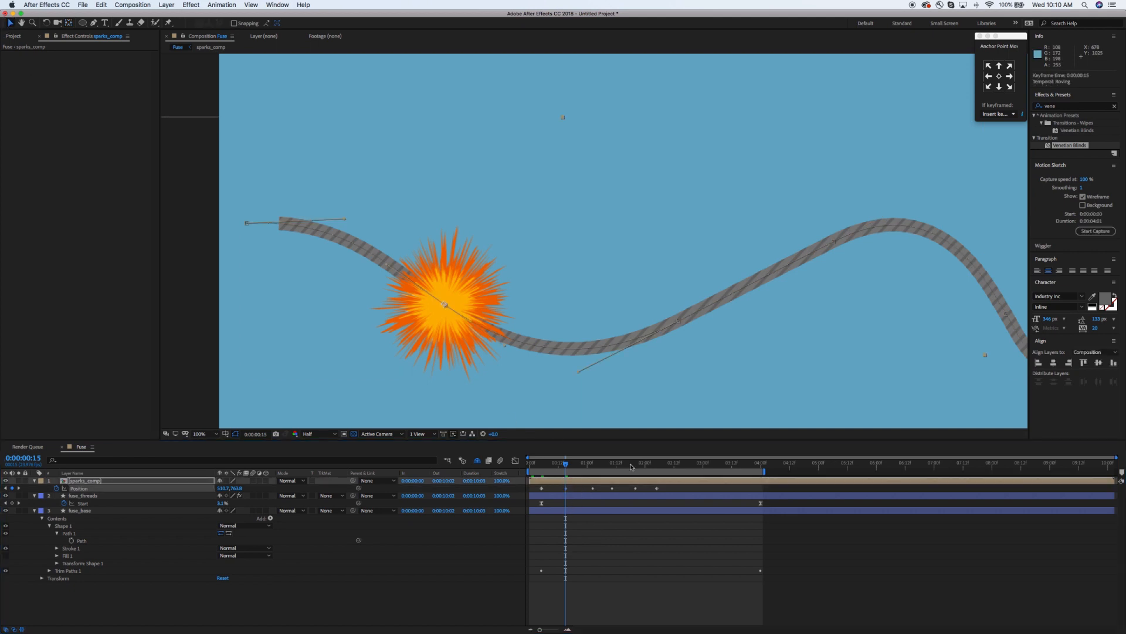
pyautogui.moveTo(566, 488); pyautogui.dragTo(568, 490)
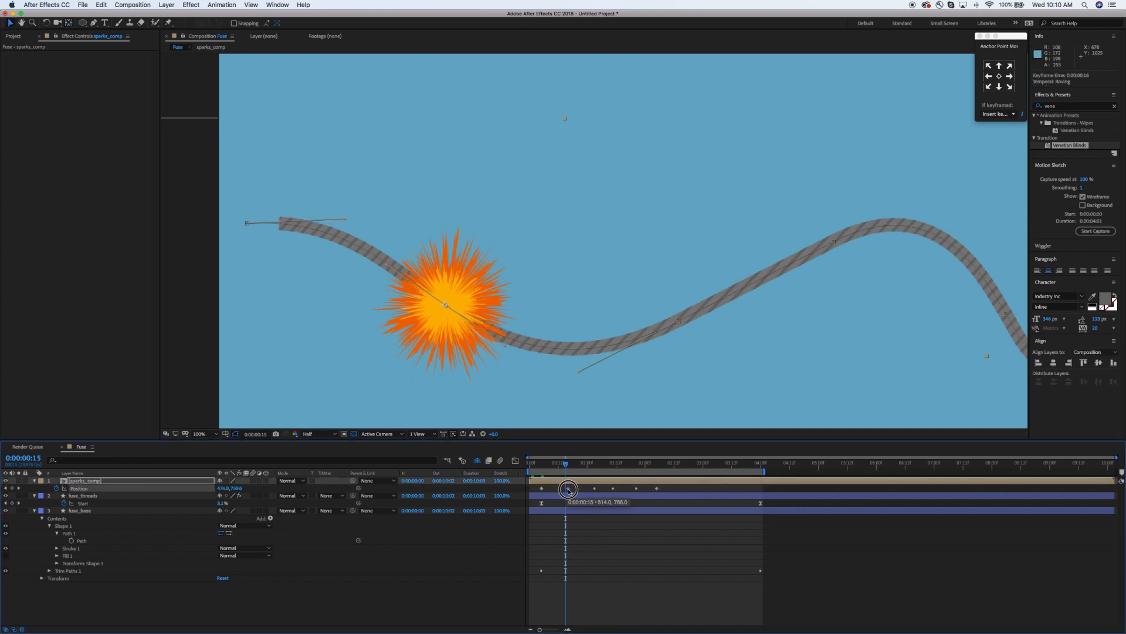